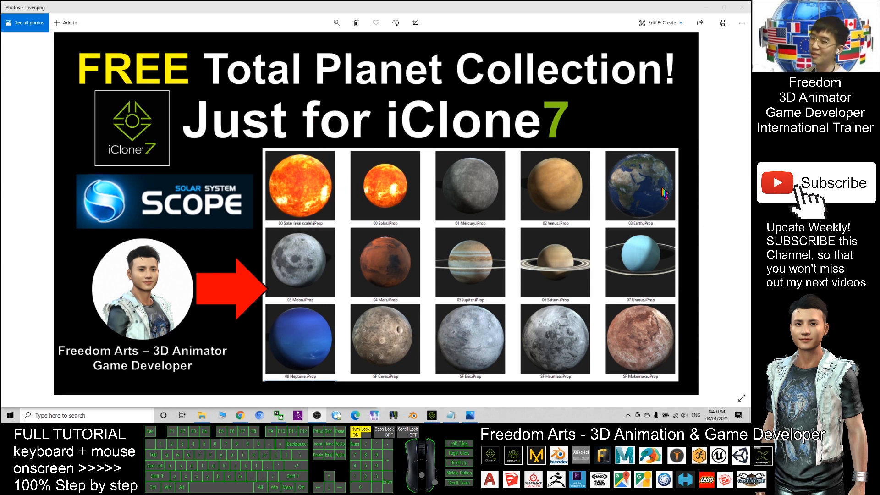
pyautogui.moveTo(434, 291)
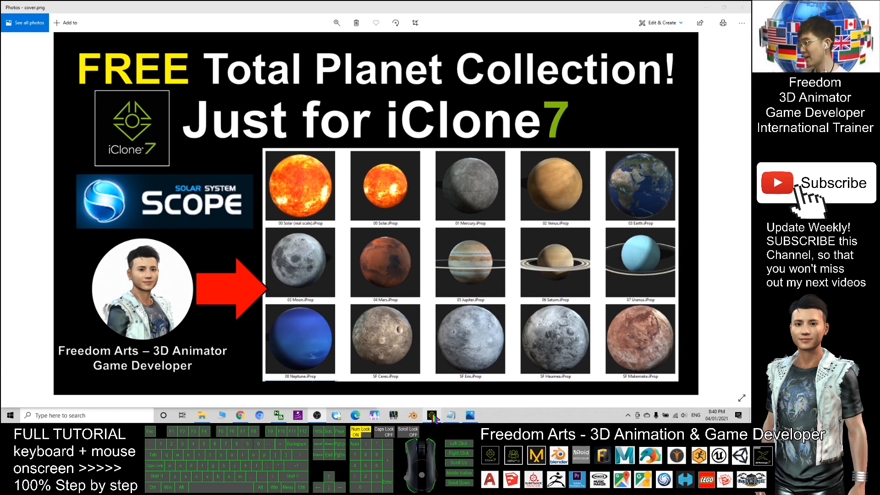
# Select Earth then planet(1) in the solar system project and close in on the tan planet.
pyautogui.click(432, 415)
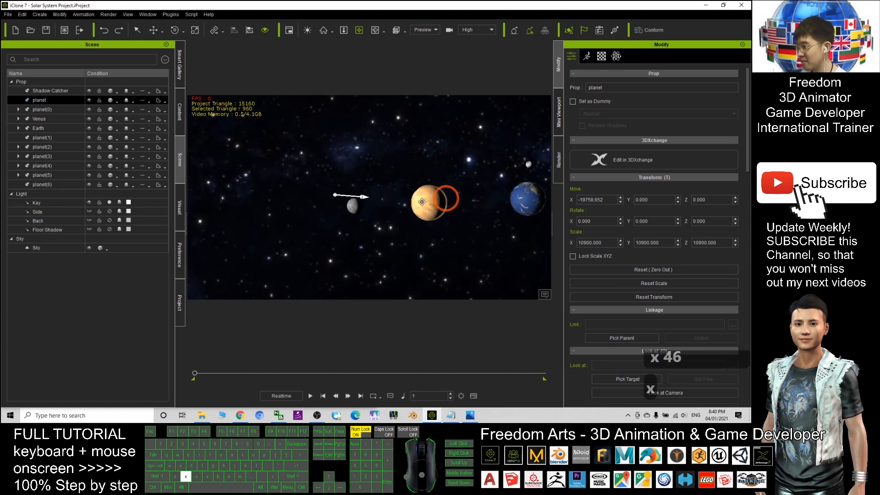
pyautogui.click(40, 109)
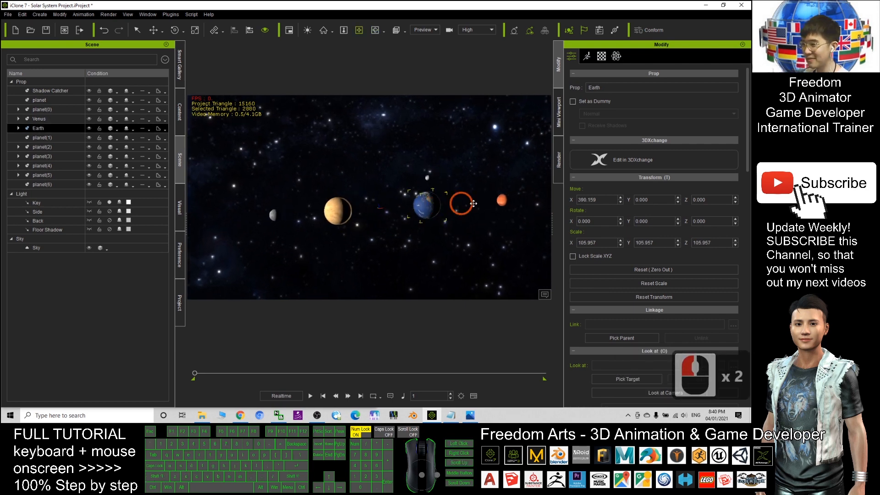
pyautogui.click(502, 201)
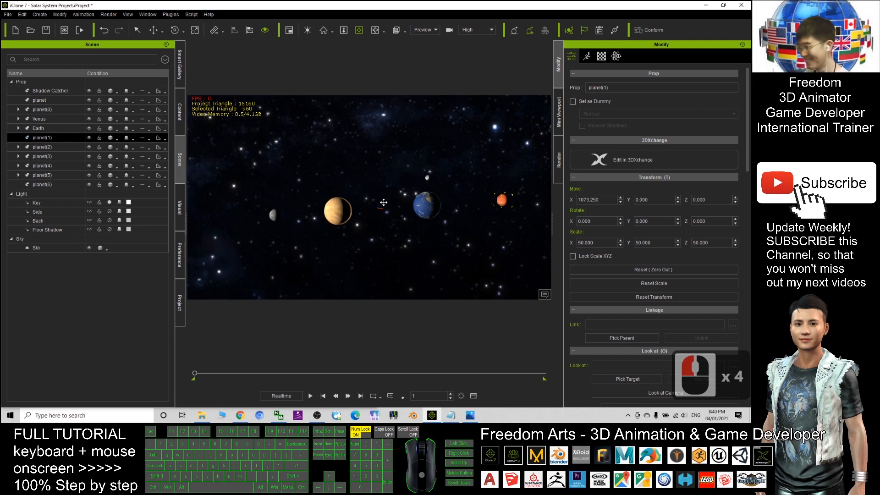
pyautogui.moveTo(384, 202); pyautogui.dragTo(321, 225)
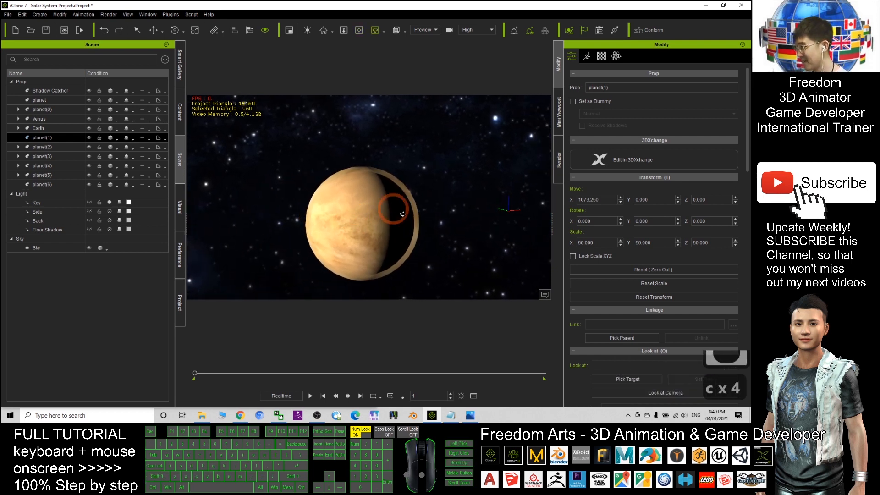
# Lower Venus's atmosphere layer opacity to about 41 after trying several levels.
pyautogui.click(602, 56)
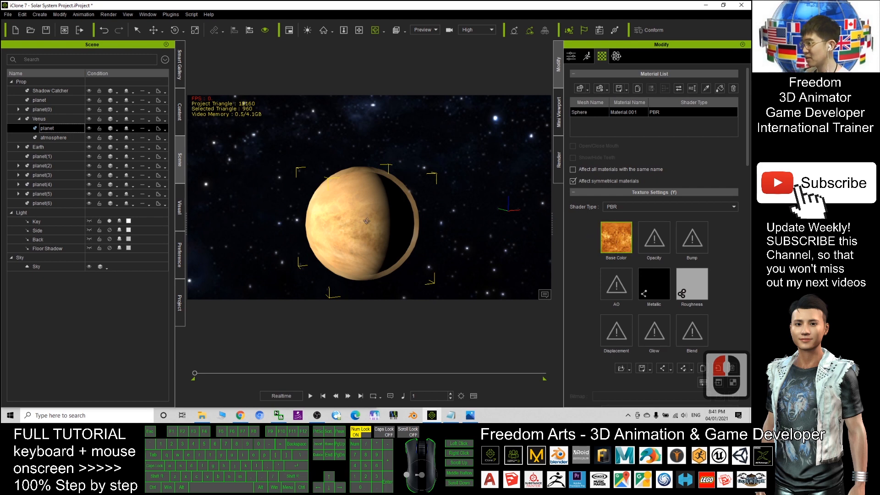
pyautogui.click(53, 137)
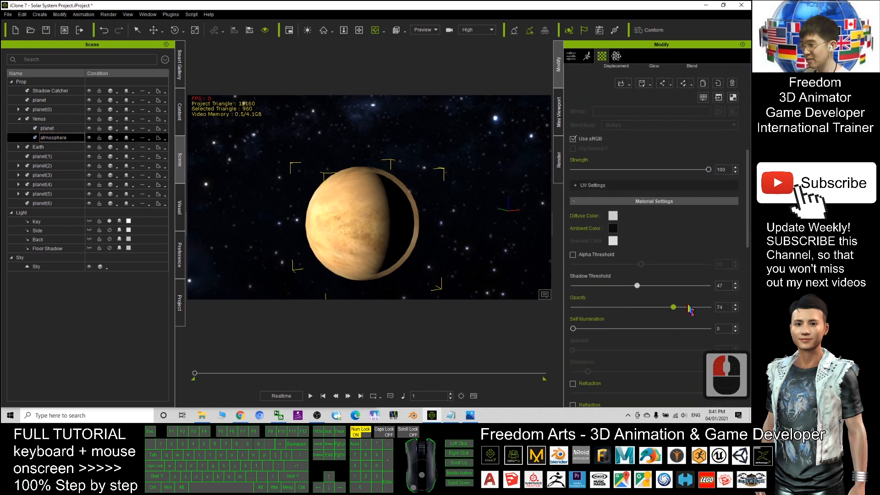
pyautogui.moveTo(674, 307); pyautogui.dragTo(636, 307)
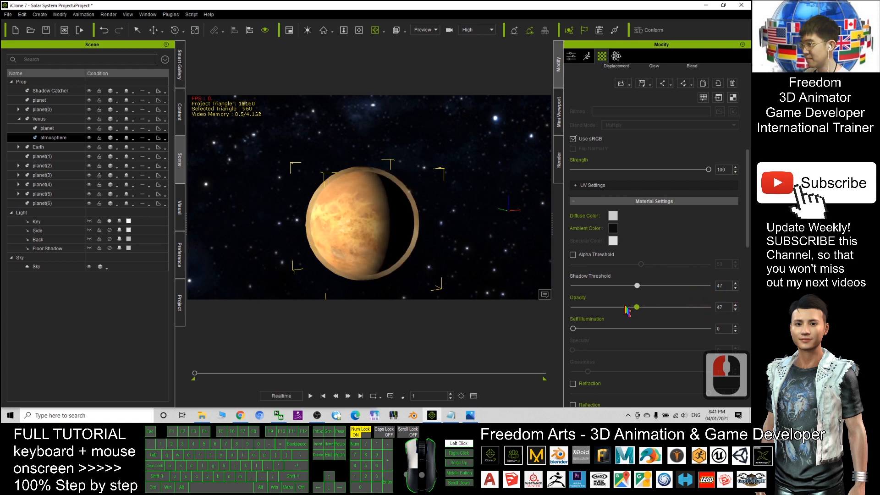
pyautogui.moveTo(636, 308); pyautogui.dragTo(598, 307)
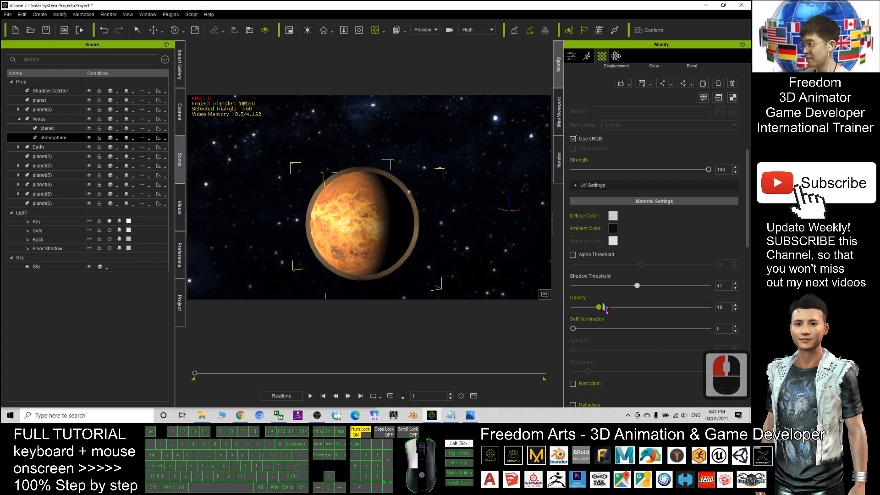
pyautogui.moveTo(599, 307); pyautogui.dragTo(672, 308)
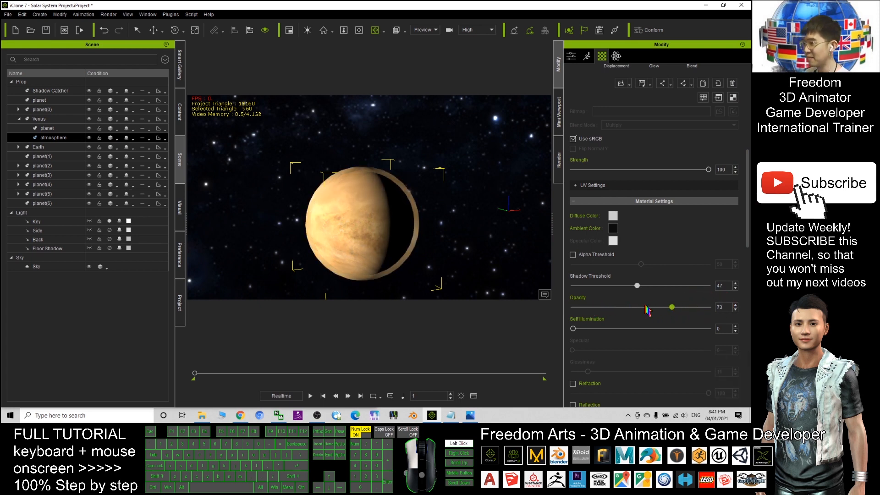
pyautogui.moveTo(671, 307); pyautogui.dragTo(653, 307)
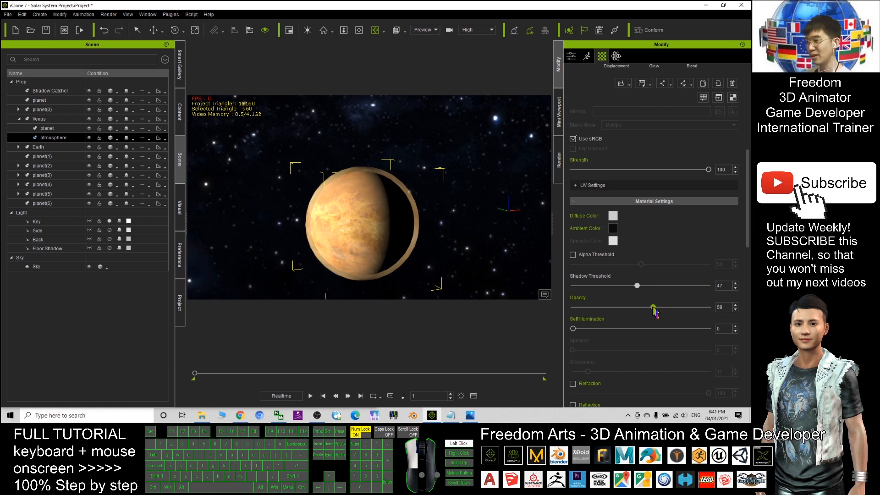
pyautogui.moveTo(653, 308); pyautogui.dragTo(632, 308)
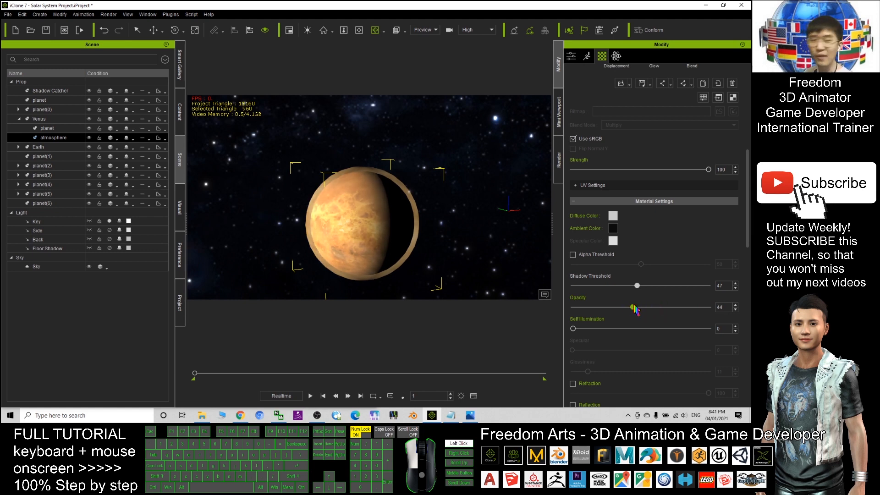
pyautogui.moveTo(631, 308); pyautogui.dragTo(671, 308)
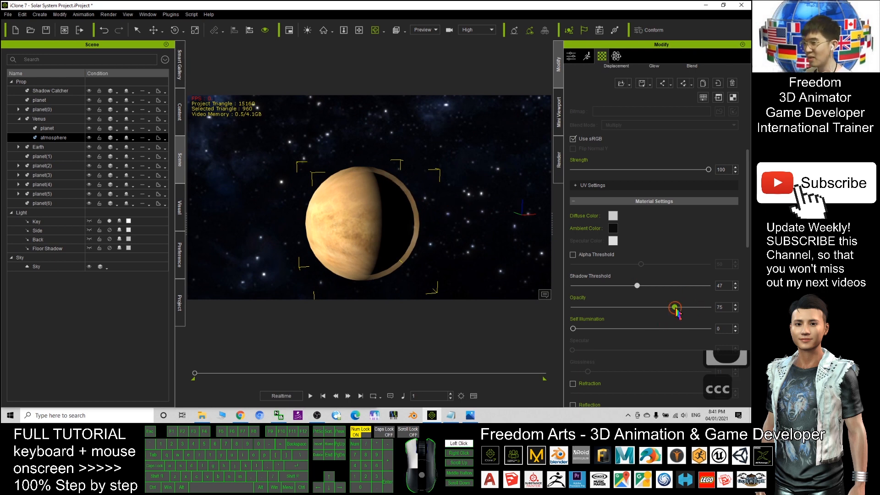
pyautogui.moveTo(675, 308); pyautogui.dragTo(595, 308)
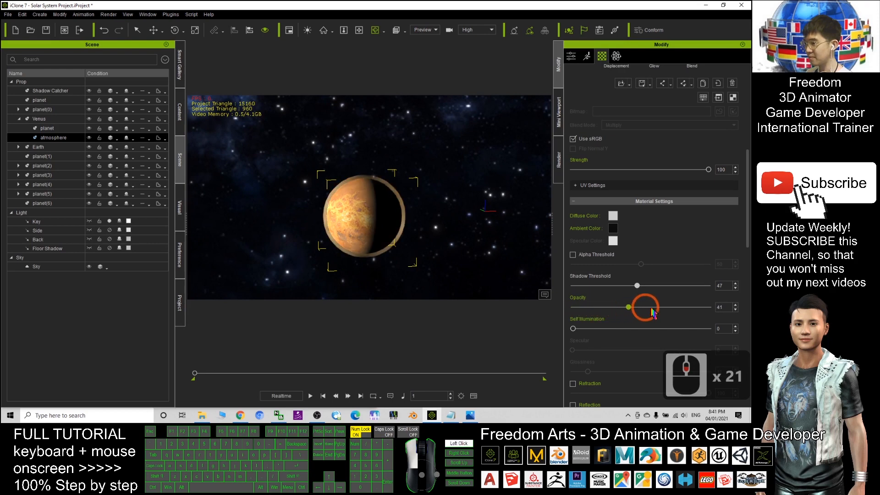
pyautogui.moveTo(627, 308); pyautogui.dragTo(644, 307)
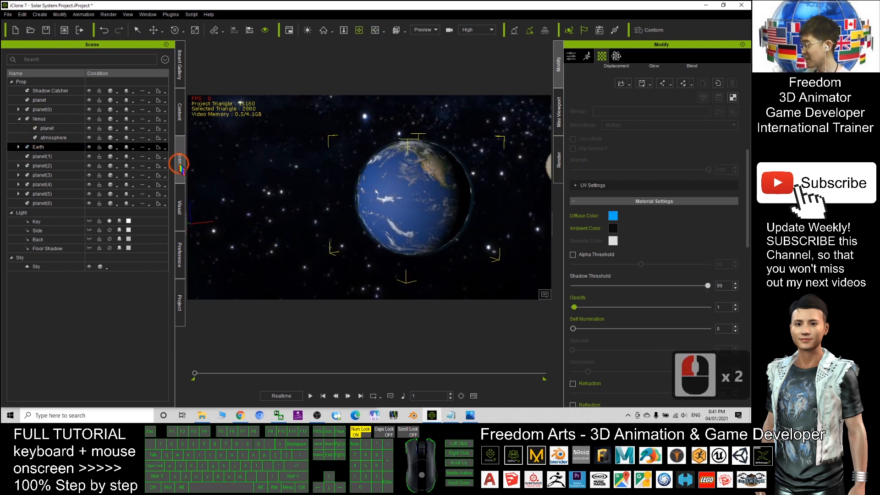
pyautogui.click(18, 146)
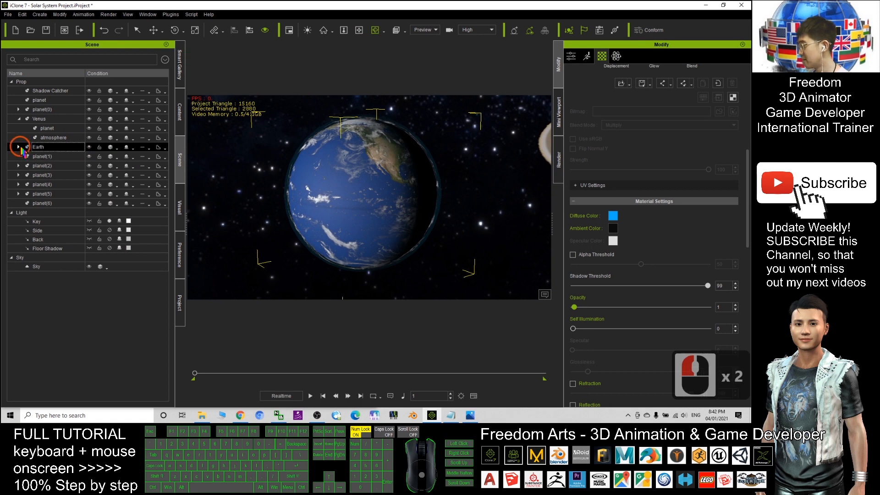
pyautogui.click(18, 147)
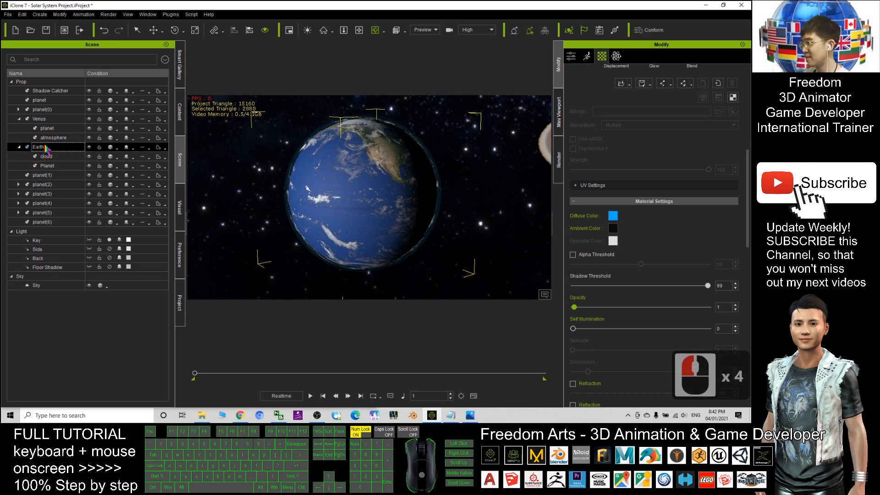
pyautogui.click(45, 156)
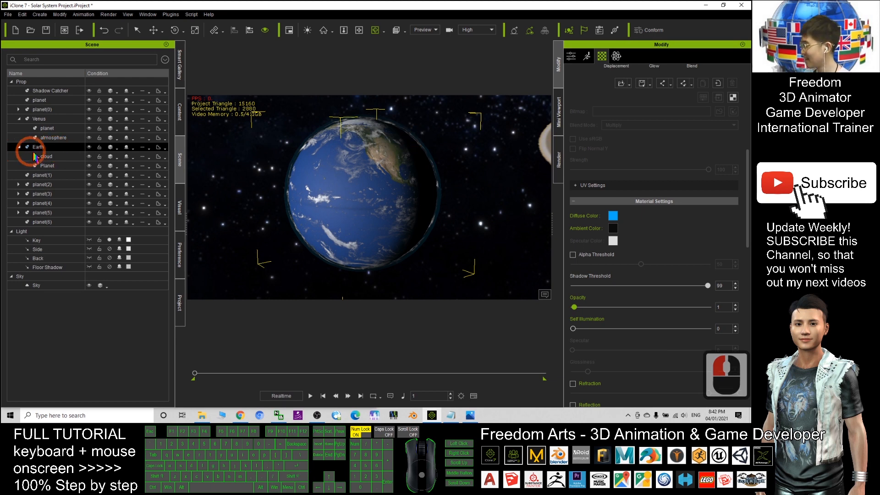
pyautogui.click(45, 156)
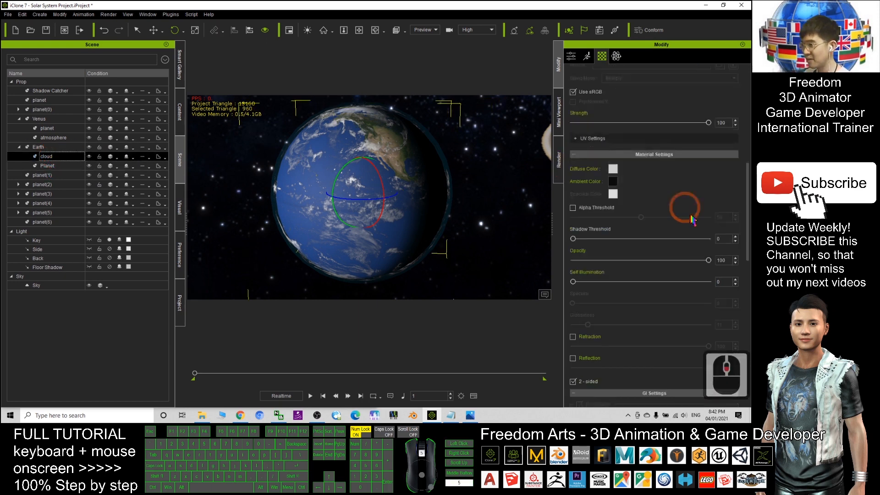
pyautogui.scroll(-3)
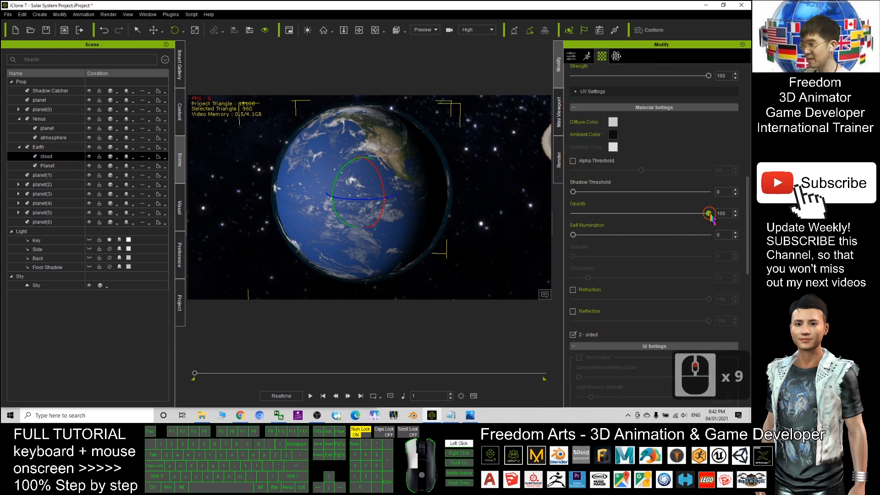
pyautogui.moveTo(713, 213); pyautogui.dragTo(582, 213)
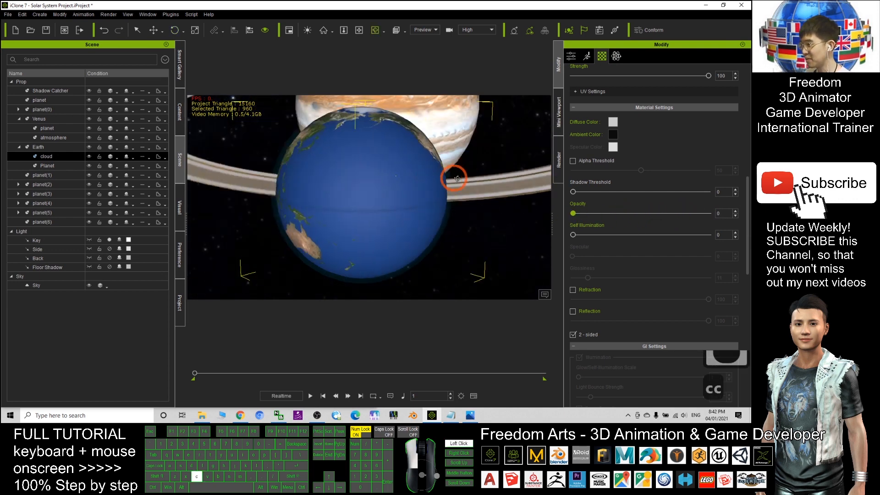
pyautogui.moveTo(572, 213); pyautogui.dragTo(719, 214)
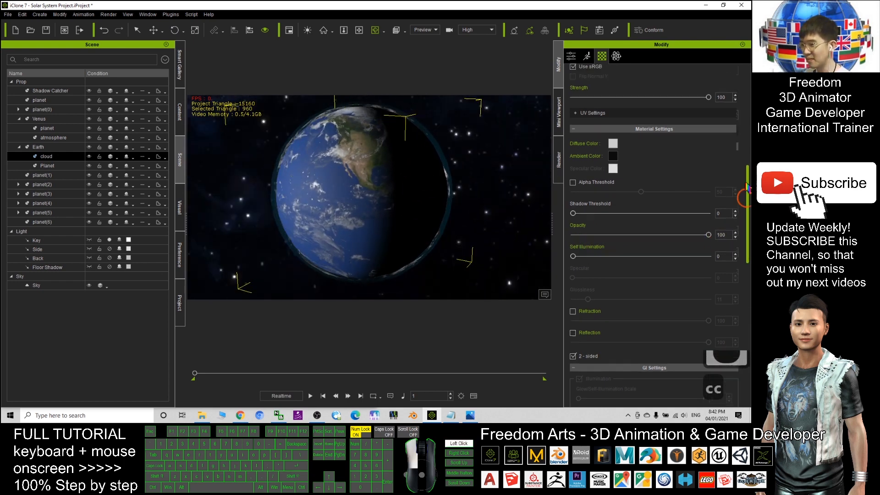
pyautogui.click(47, 155)
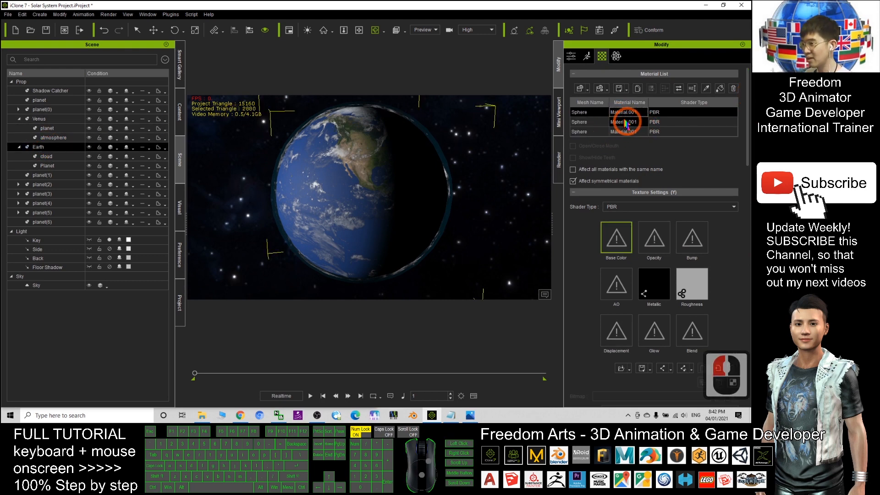
# Fade Earth's blue atmosphere material opacity down to about 1 so the continents show.
pyautogui.doubleClick(625, 122)
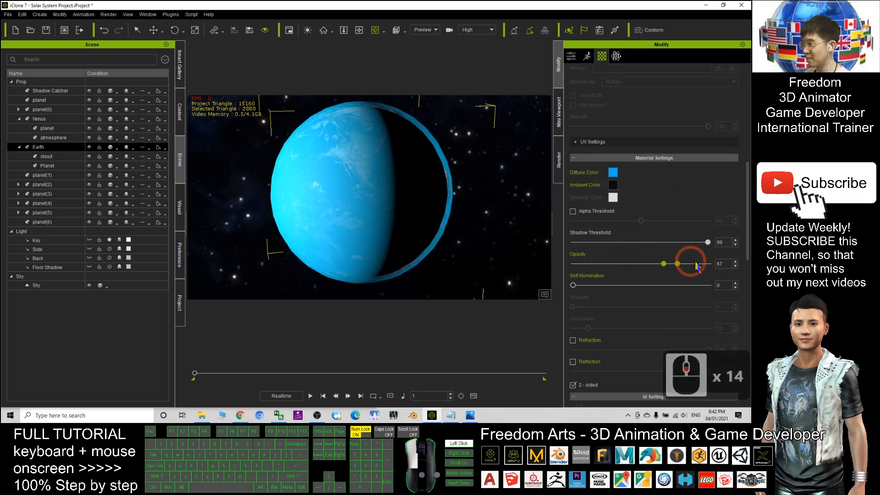
pyautogui.moveTo(676, 263); pyautogui.dragTo(605, 263)
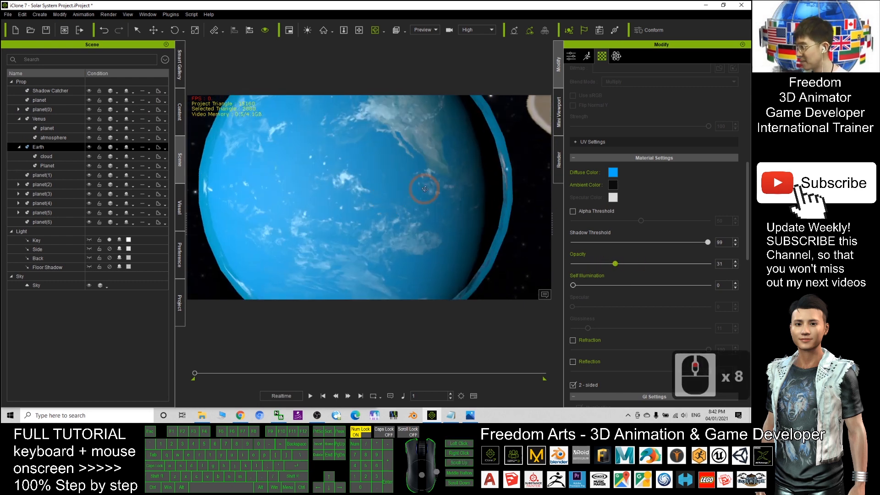
pyautogui.moveTo(615, 263); pyautogui.dragTo(571, 264)
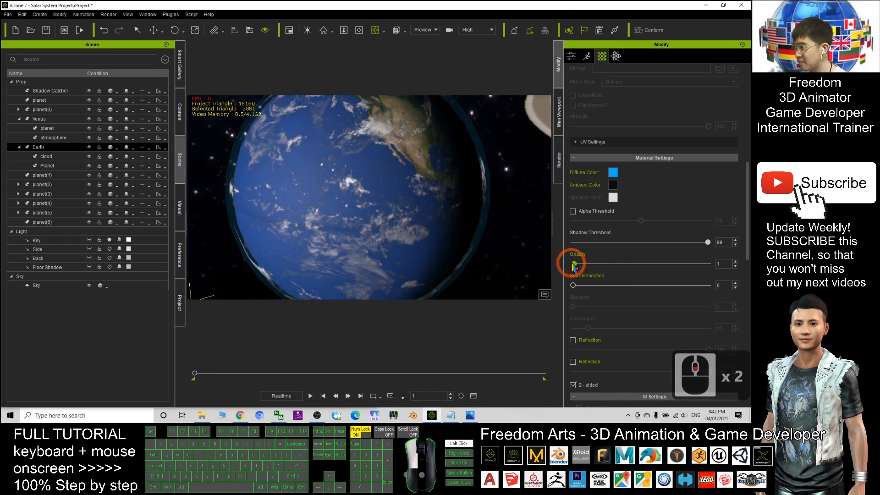
pyautogui.moveTo(572, 264); pyautogui.dragTo(576, 264)
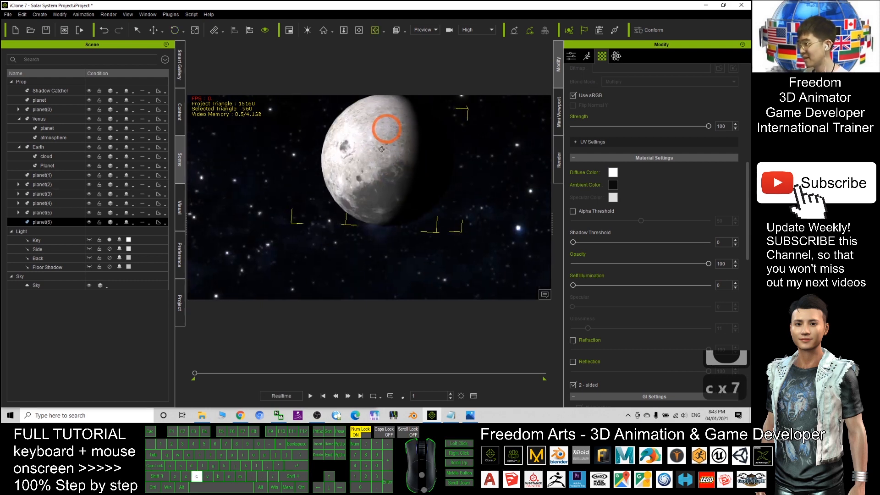
# Scroll out from the moon and select the ringed gas giant planet(2).
pyautogui.scroll(-3)
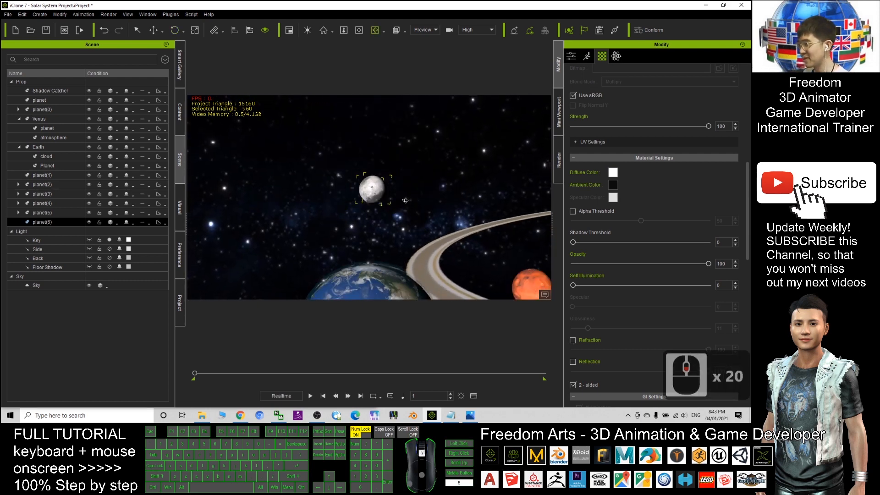
pyautogui.click(372, 198)
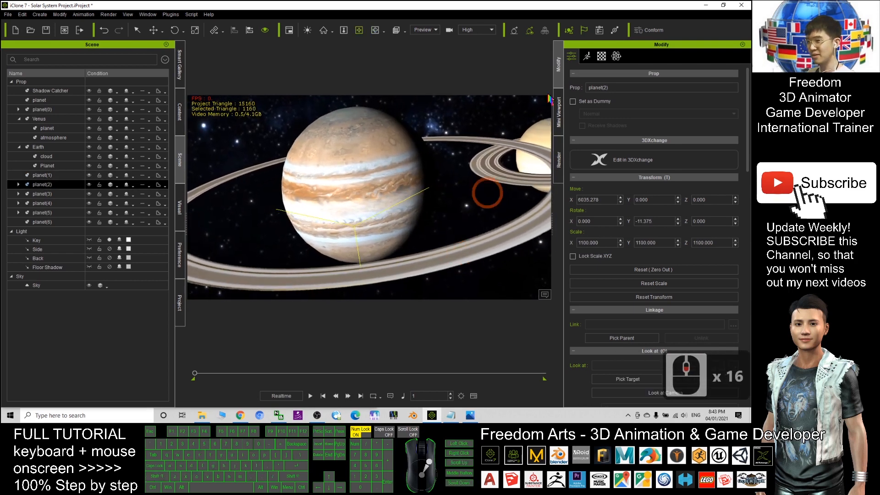
# Adjust the ring material opacity on planet(2) so the ring shows around Jupiter.
pyautogui.click(602, 56)
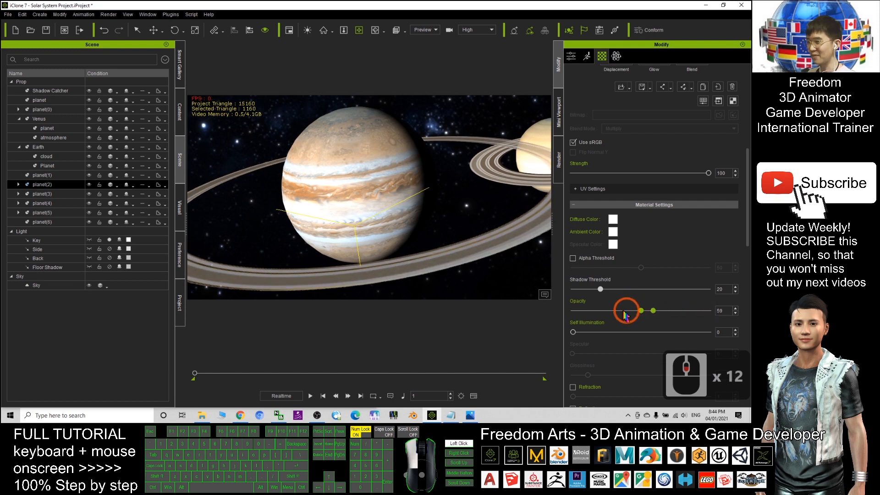
pyautogui.moveTo(651, 310); pyautogui.dragTo(571, 311)
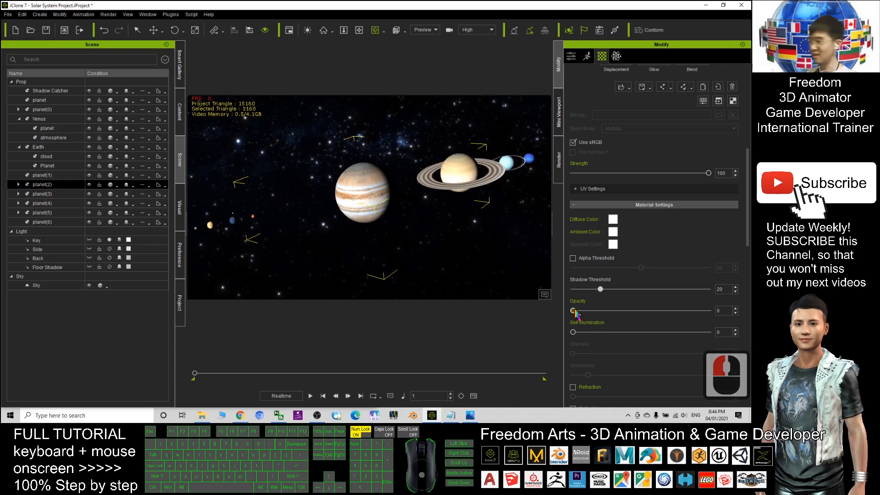
pyautogui.moveTo(573, 311); pyautogui.dragTo(590, 310)
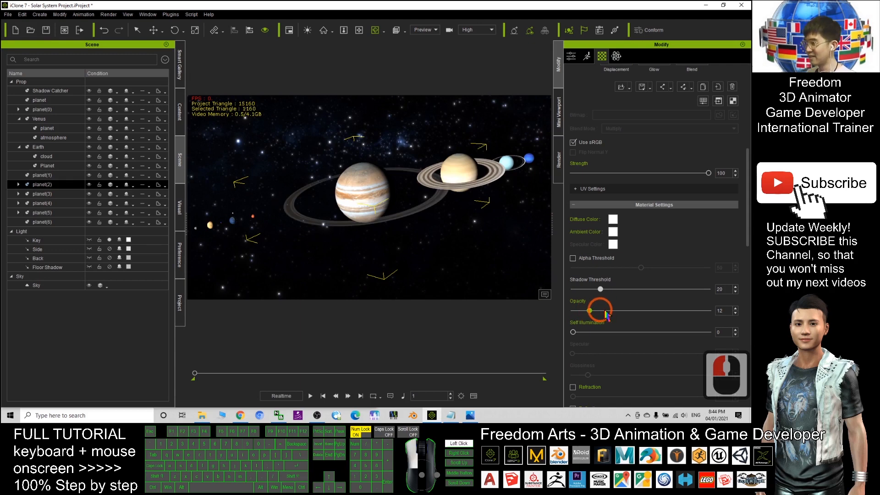
pyautogui.moveTo(590, 312); pyautogui.dragTo(596, 311)
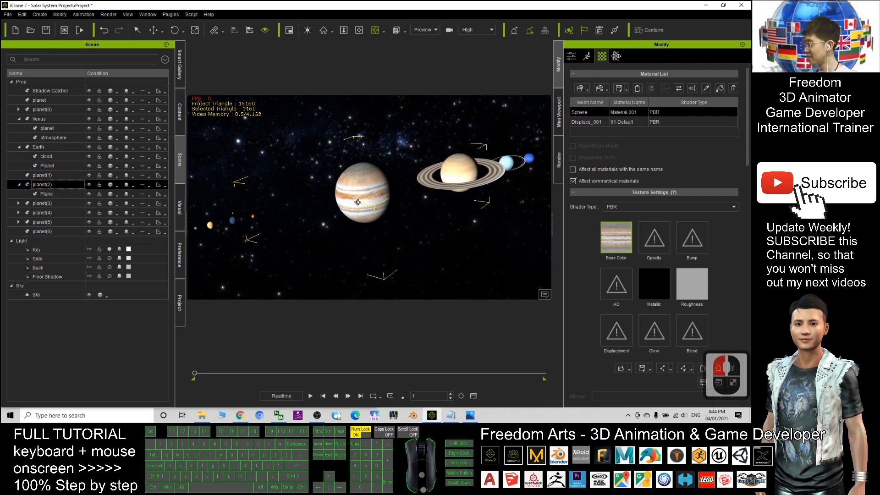
# Add a second ring to Uranus from Saturn's ring material, resize it and tilt both rings.
pyautogui.doubleClick(25, 185)
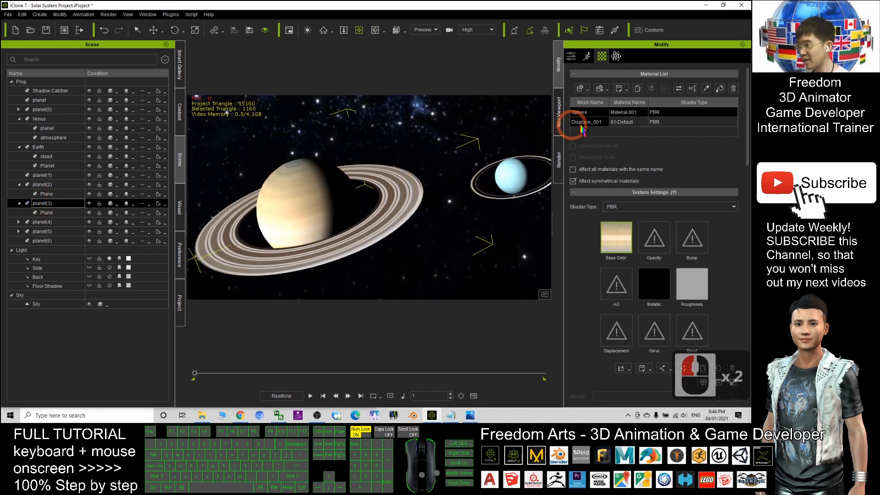
pyautogui.click(616, 235)
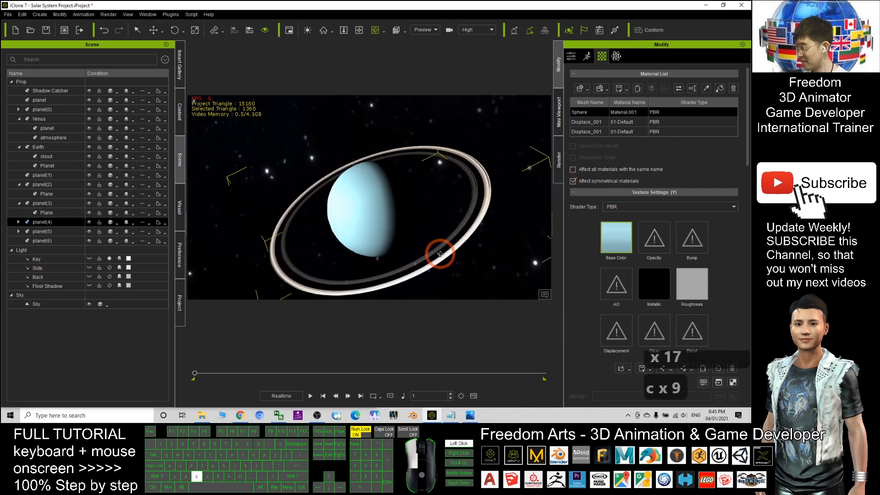
pyautogui.moveTo(441, 254); pyautogui.dragTo(426, 212)
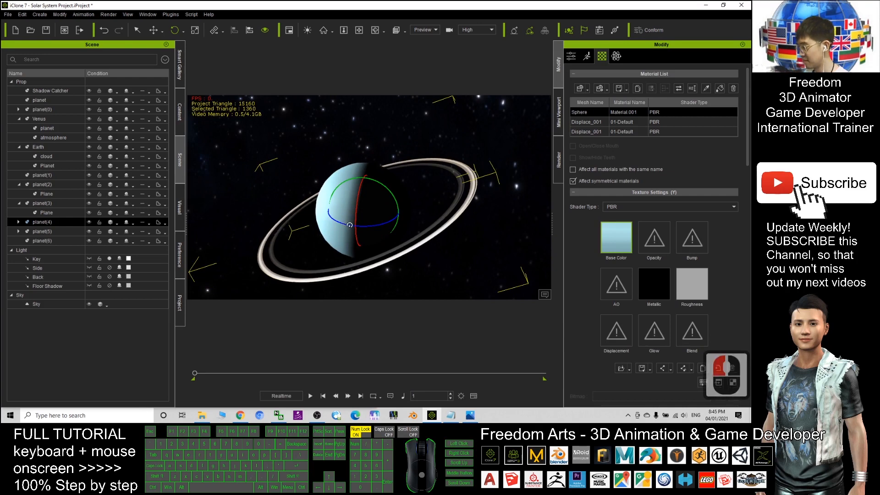
pyautogui.moveTo(349, 224); pyautogui.dragTo(344, 179)
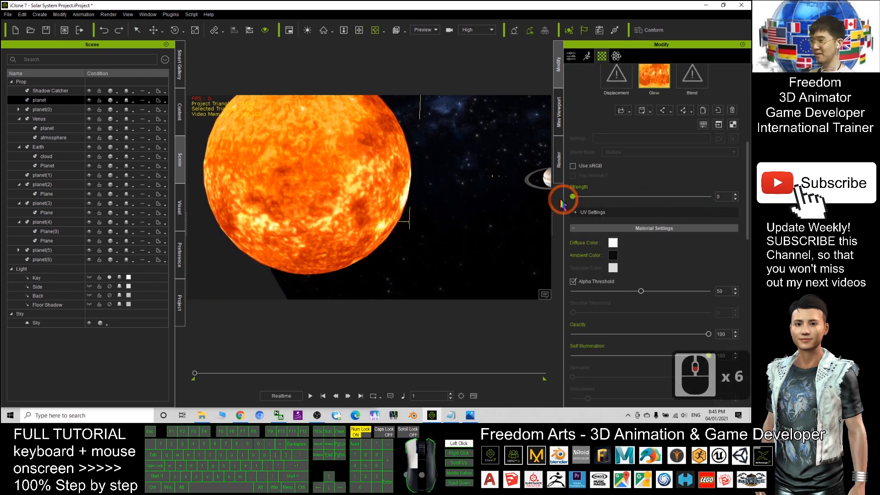
# Raise the Sun's Glow Strength slider to 100.
pyautogui.moveTo(564, 196); pyautogui.dragTo(725, 196)
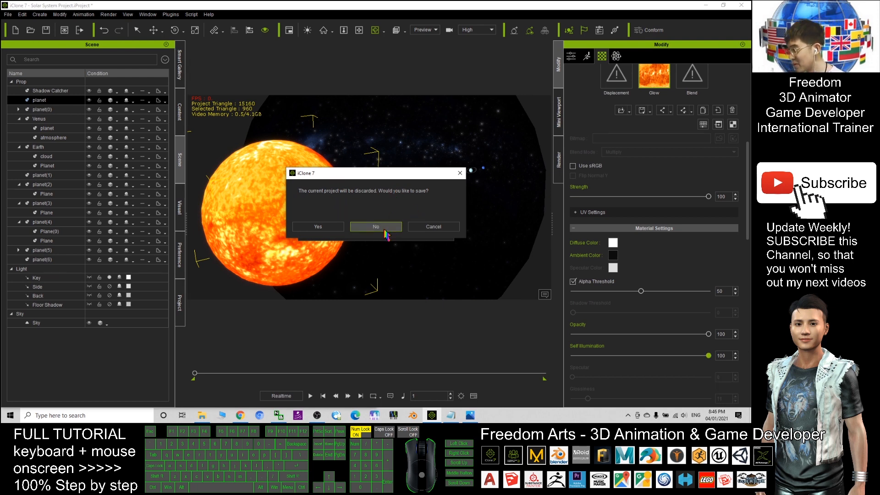
# Answer No to the save prompt, discarding the solar system project.
pyautogui.click(376, 227)
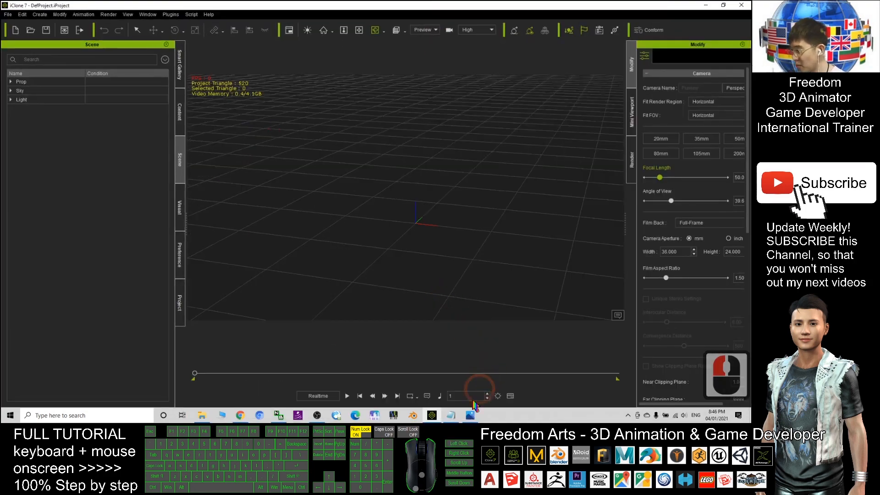
# Highlight the lesson topic lines and the Total Planet Collection download link in the notes.
pyautogui.click(450, 416)
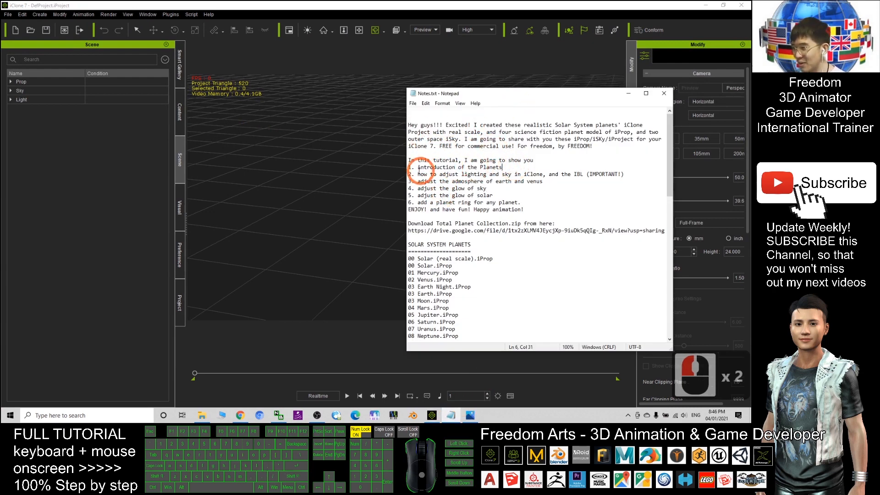
pyautogui.click(421, 174)
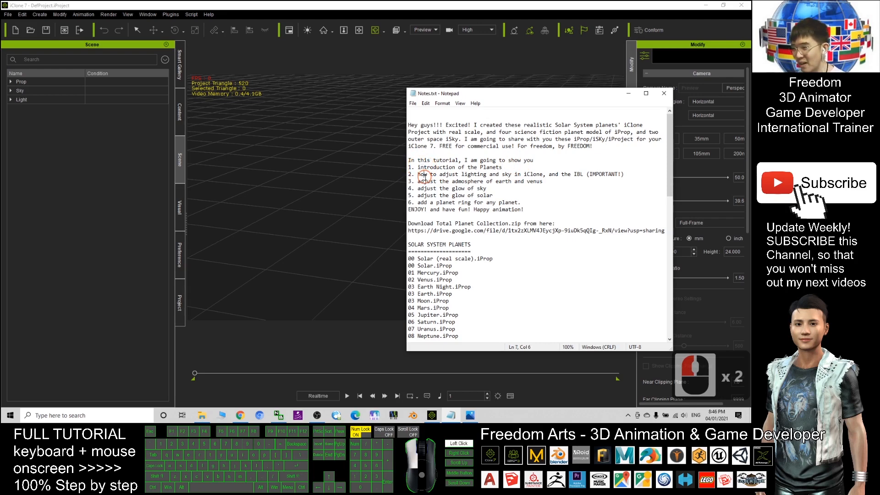
pyautogui.moveTo(424, 174); pyautogui.dragTo(511, 175)
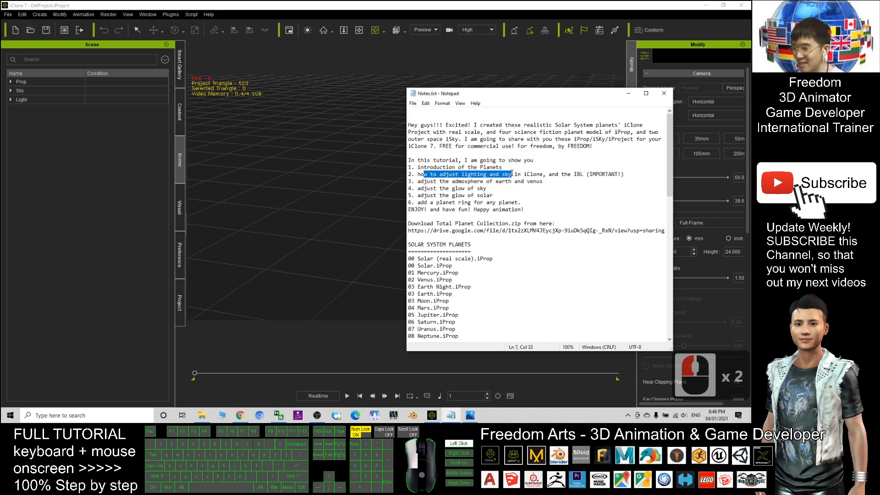
pyautogui.click(486, 187)
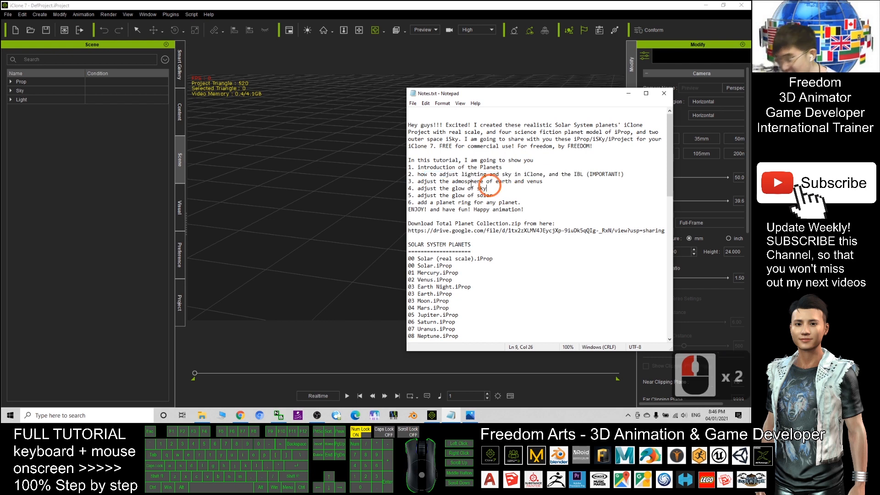
pyautogui.doubleClick(454, 167)
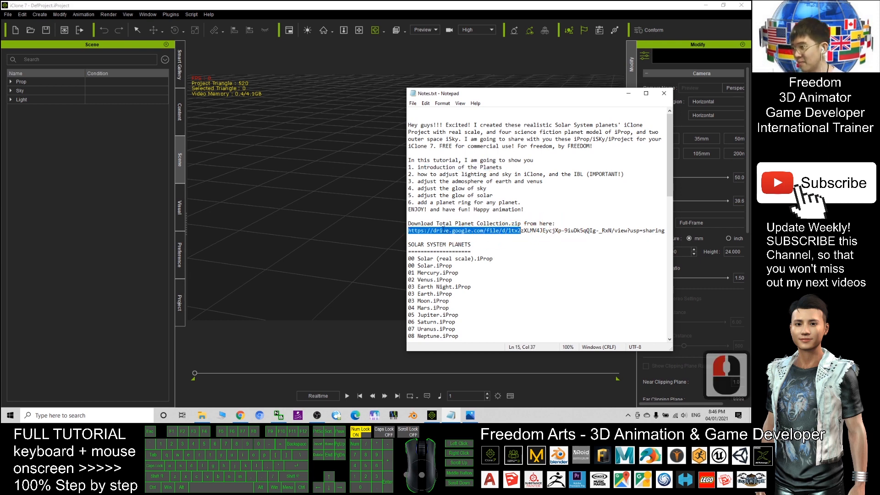
pyautogui.doubleClick(474, 223)
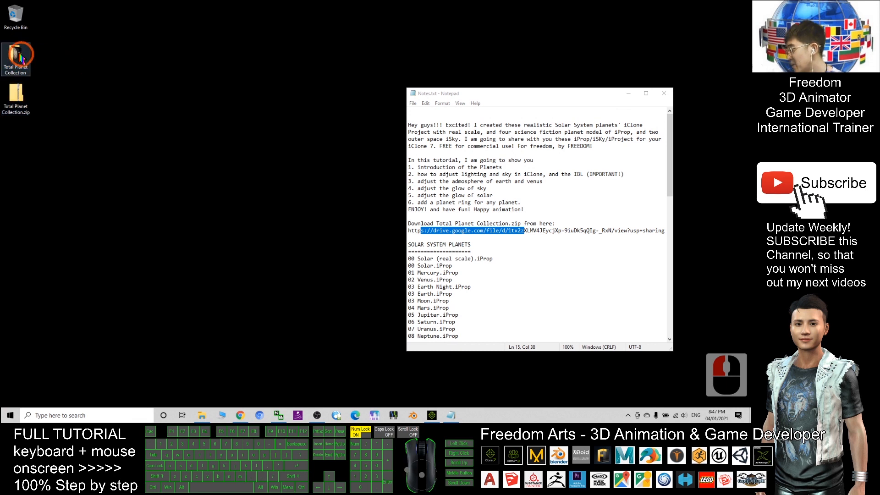
# Enter the Total Planet Collection folder and look over the Saturn prop file.
pyautogui.click(15, 98)
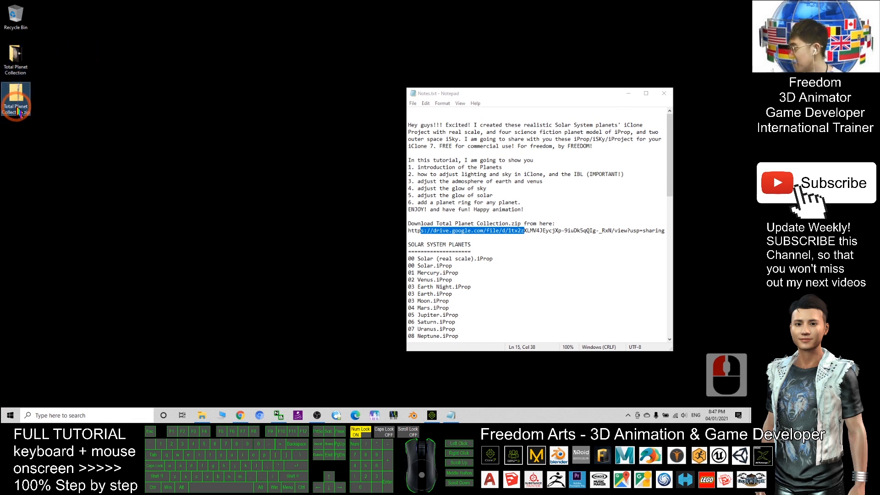
pyautogui.rightClick(15, 101)
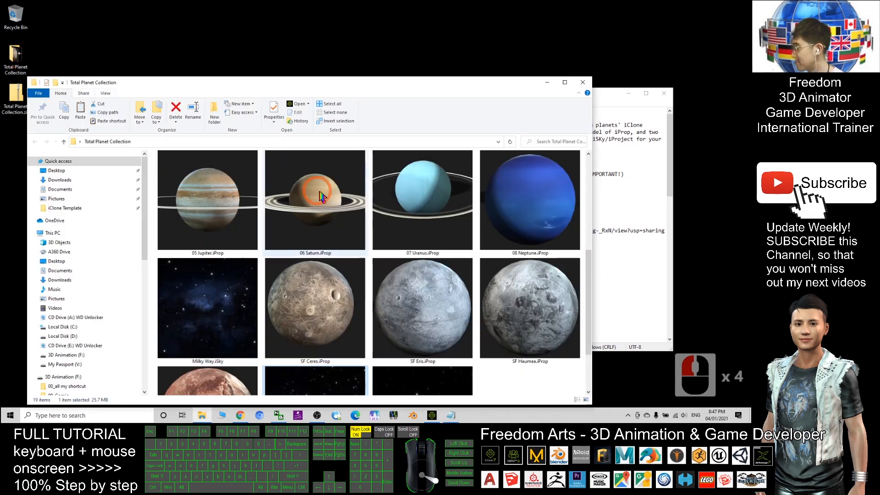
pyautogui.click(564, 82)
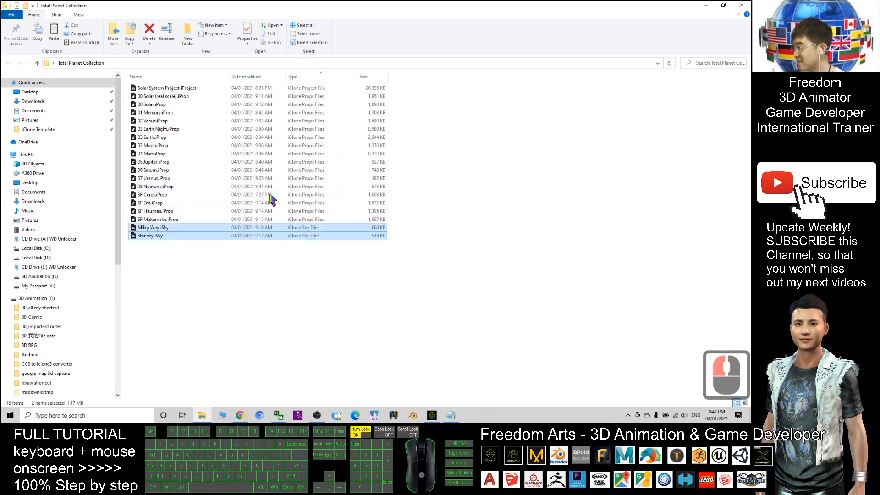
pyautogui.click(166, 88)
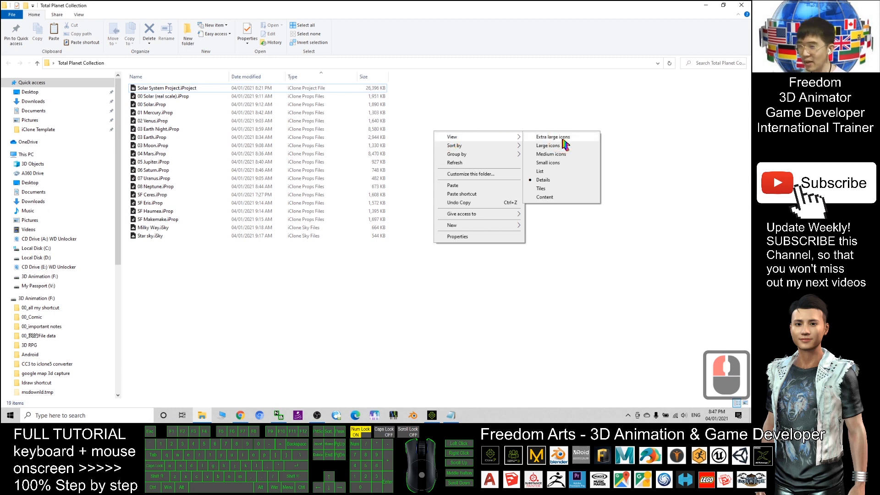
# Show the files as large thumbnails and pick the real-scale and smaller Solar props.
pyautogui.click(552, 137)
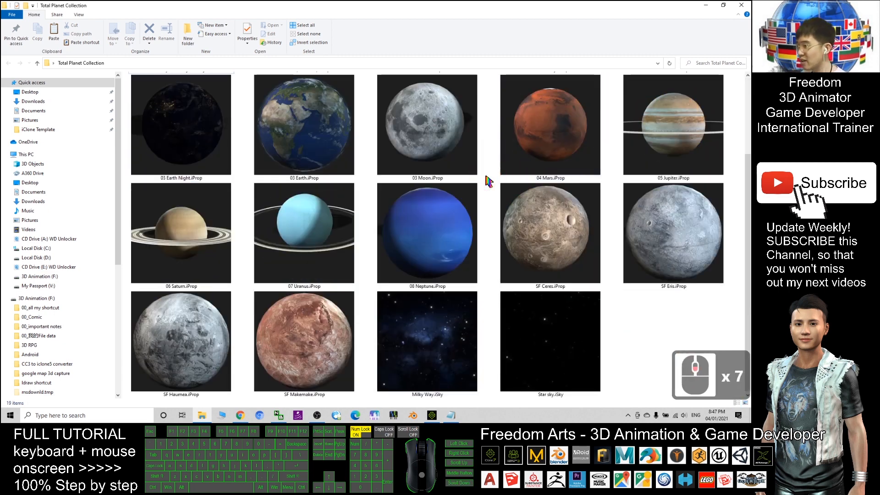
pyautogui.scroll(3)
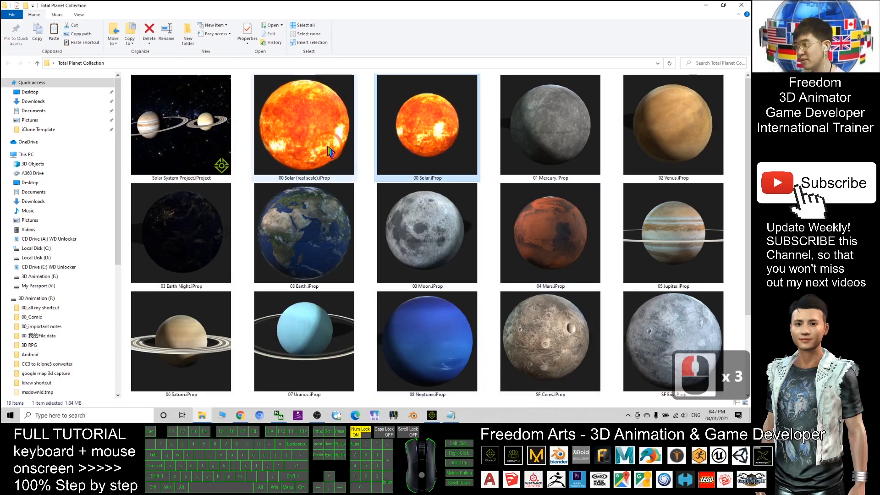
pyautogui.click(303, 125)
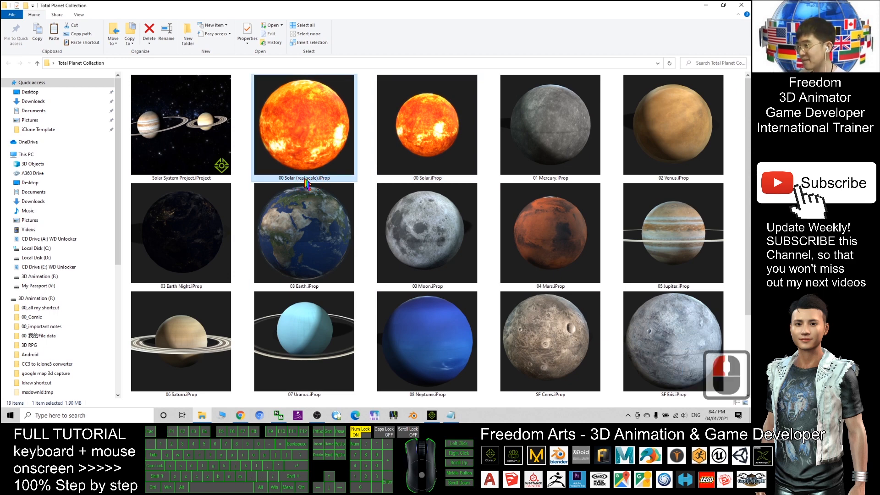
pyautogui.moveTo(308, 185)
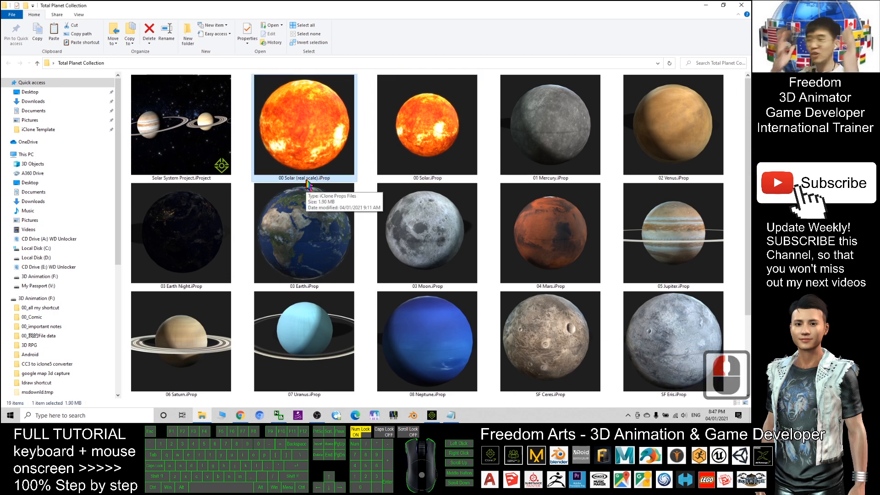
pyautogui.click(426, 126)
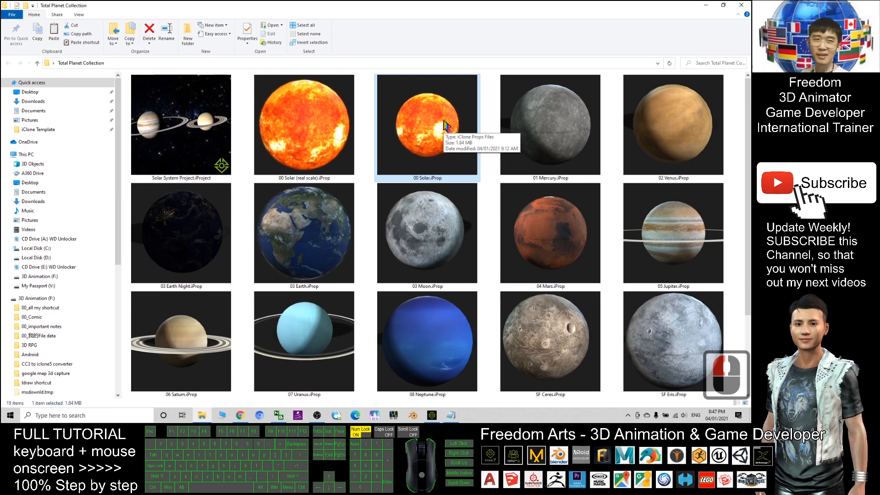
pyautogui.moveTo(435, 418)
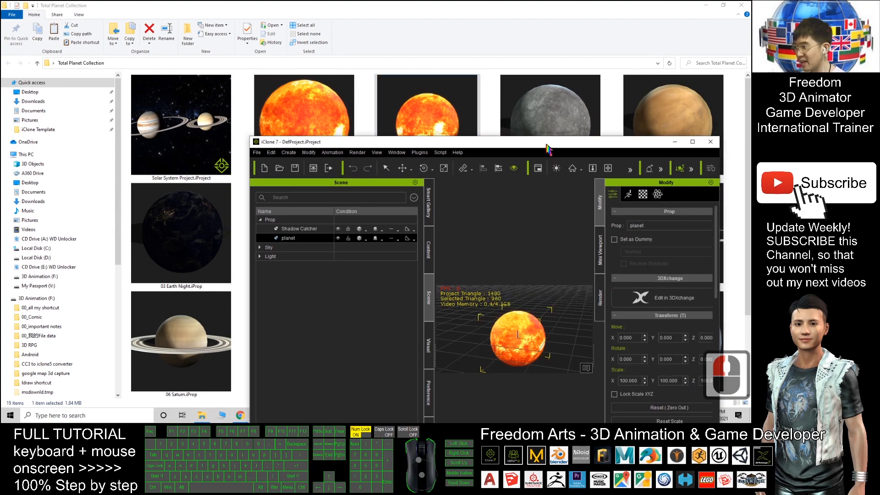
# Load the Sun and Earth props into the project and enlarge the Sun.
pyautogui.click(692, 142)
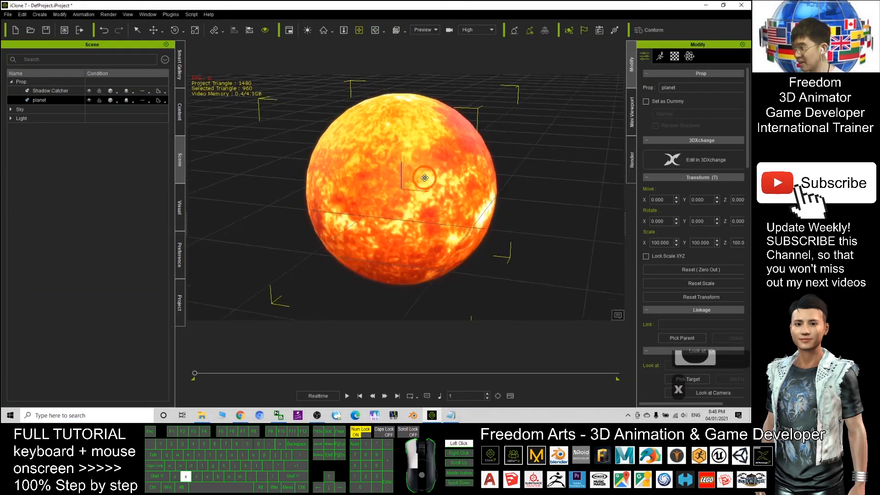
pyautogui.click(689, 55)
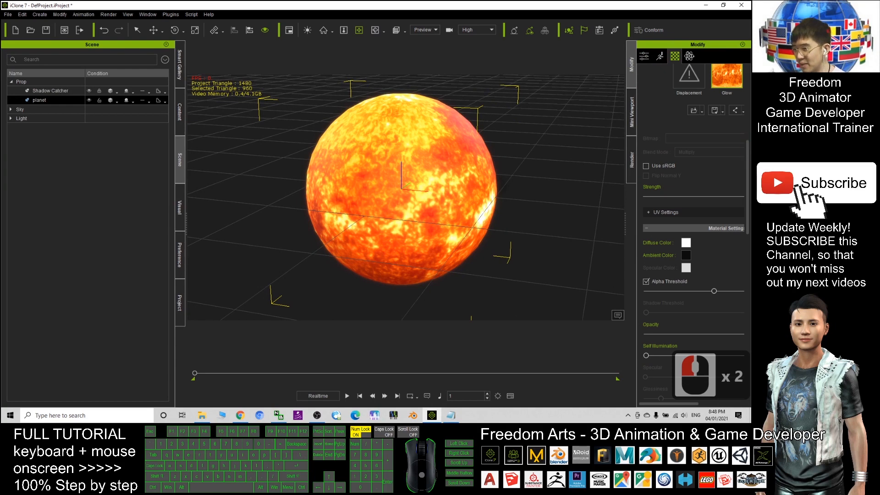
pyautogui.scroll(-3)
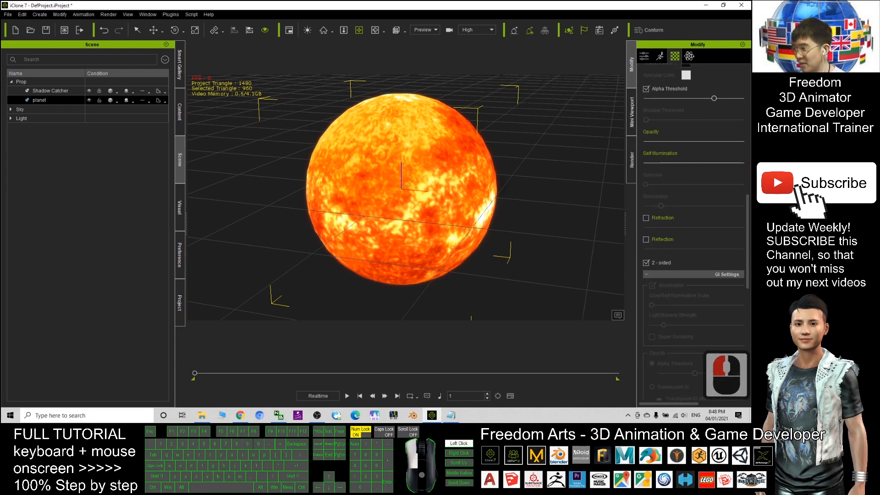
pyautogui.scroll(-3)
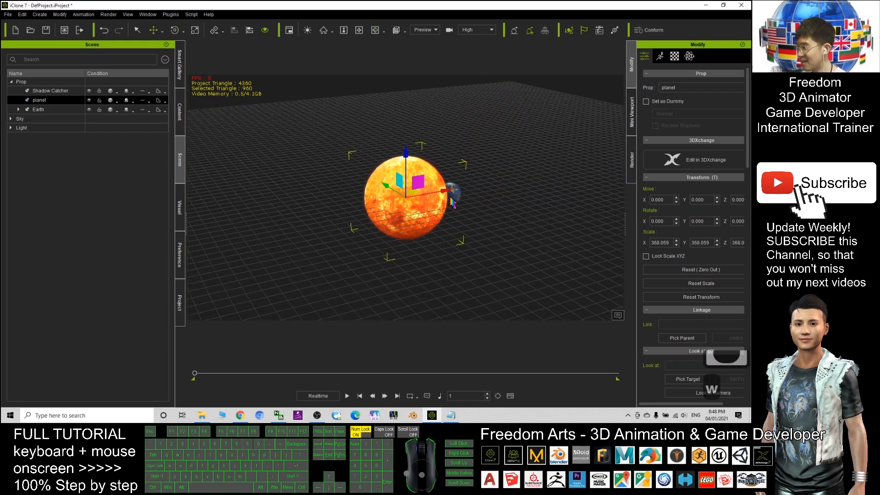
# Move the Sun along X to the left, away from Earth.
pyautogui.moveTo(410, 196); pyautogui.dragTo(241, 185)
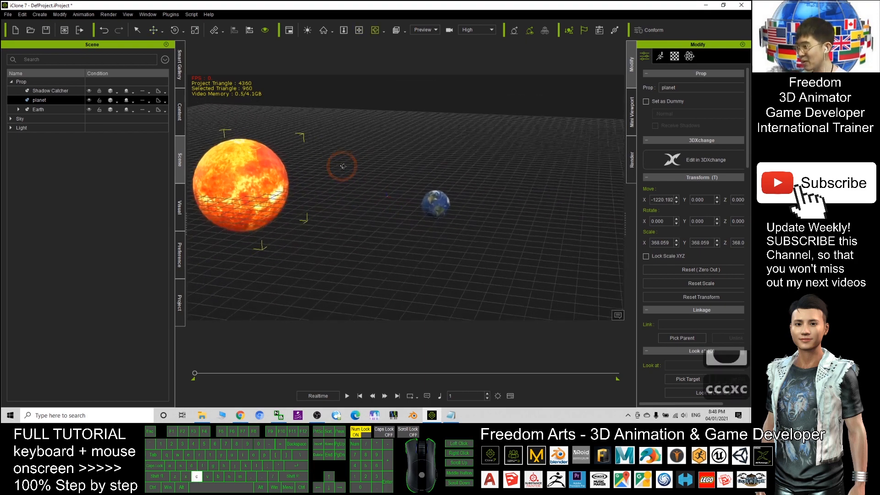
pyautogui.moveTo(342, 166); pyautogui.dragTo(363, 237)
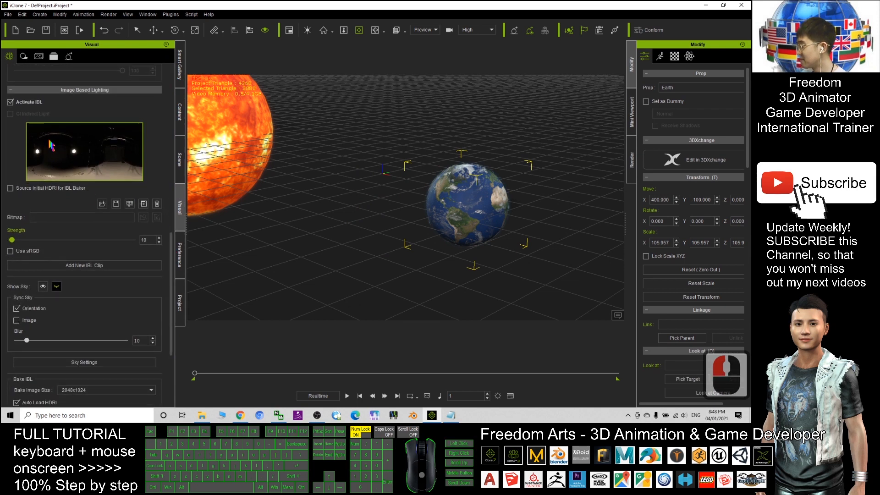
# Turn the Image Based Lighting strength down to 0 so only the Key light lights the Earth.
pyautogui.click(10, 102)
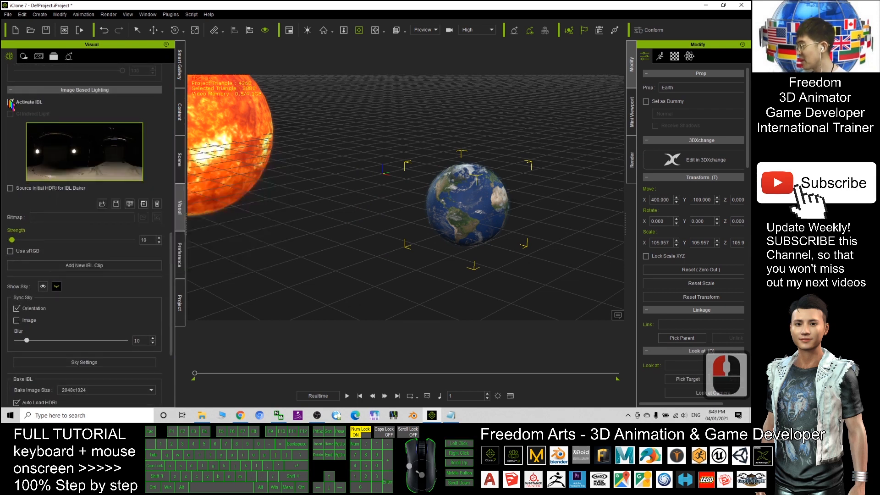
pyautogui.click(10, 101)
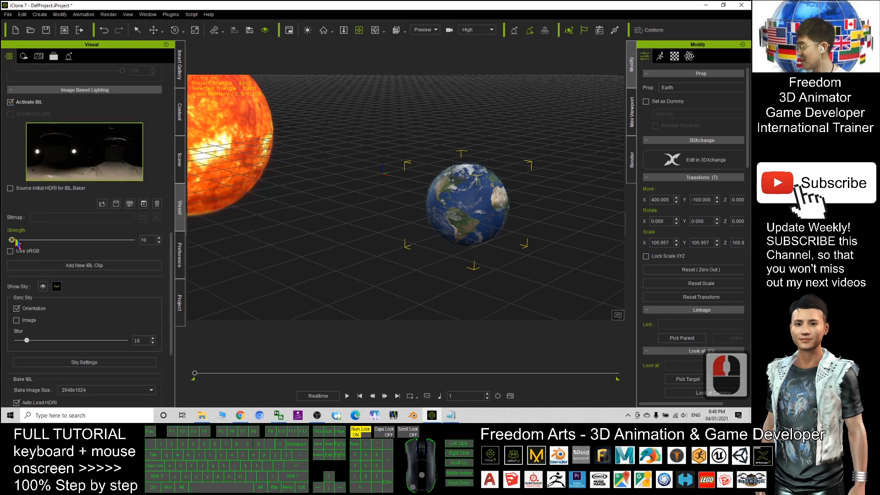
pyautogui.moveTo(15, 239); pyautogui.dragTo(10, 239)
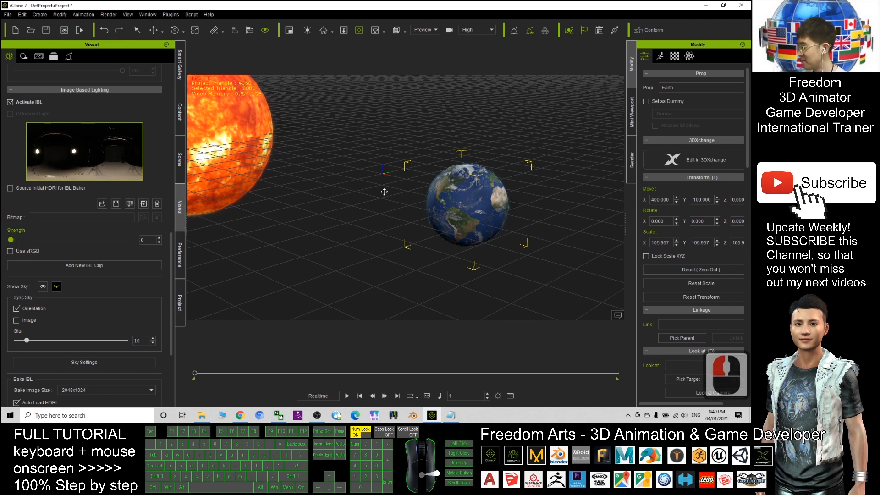
pyautogui.moveTo(10, 240); pyautogui.dragTo(56, 239)
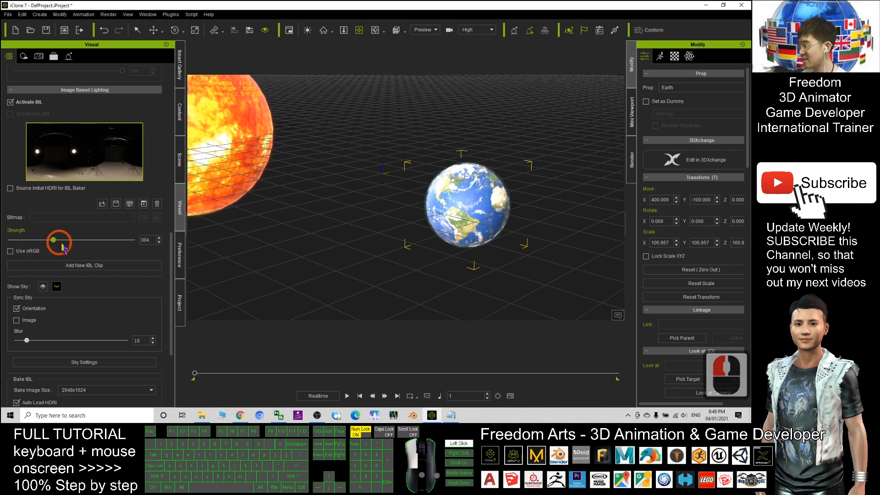
pyautogui.moveTo(53, 239); pyautogui.dragTo(10, 240)
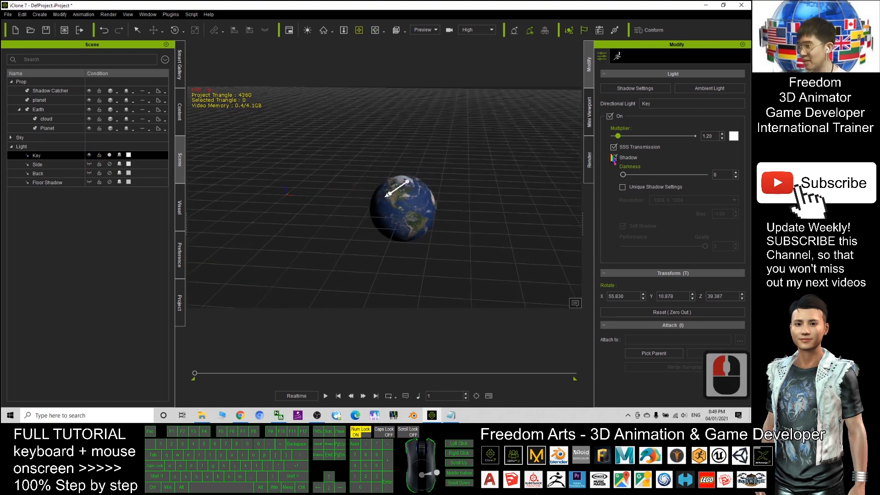
# Rotate the Key light to shine from the left and raise its Multiplier to about 14.9.
pyautogui.moveTo(617, 136); pyautogui.dragTo(634, 136)
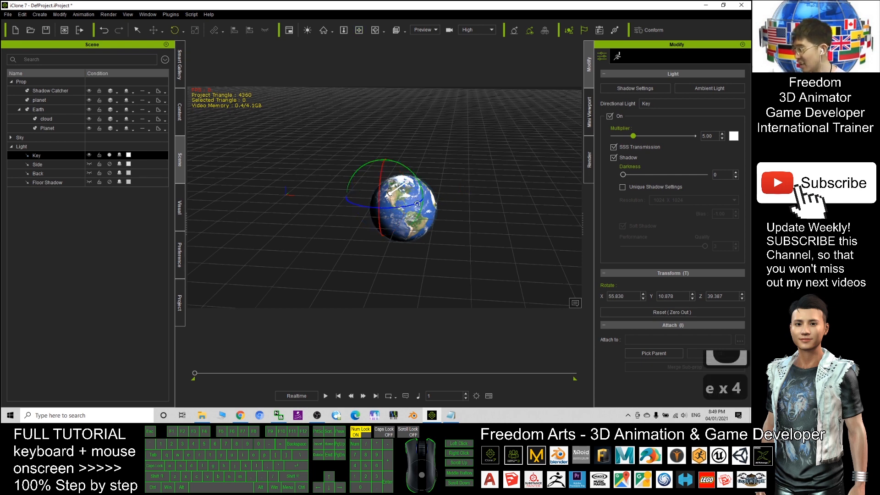
pyautogui.moveTo(418, 204); pyautogui.dragTo(365, 210)
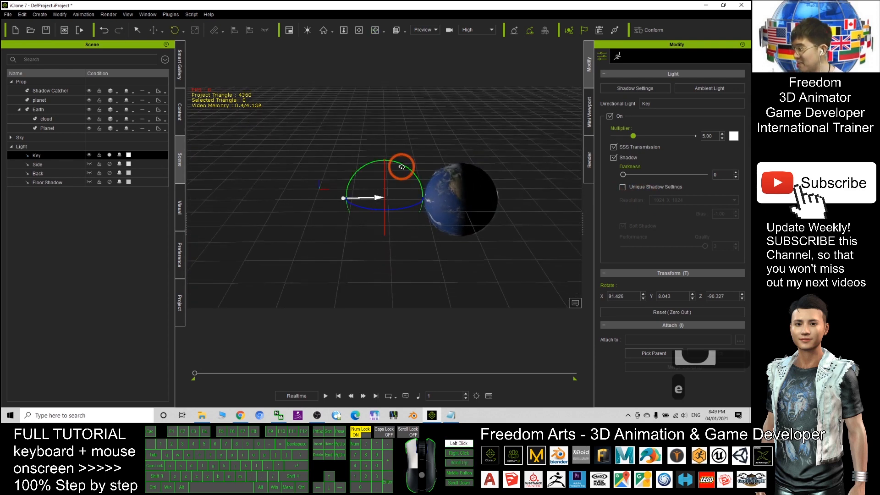
pyautogui.moveTo(634, 136); pyautogui.dragTo(678, 136)
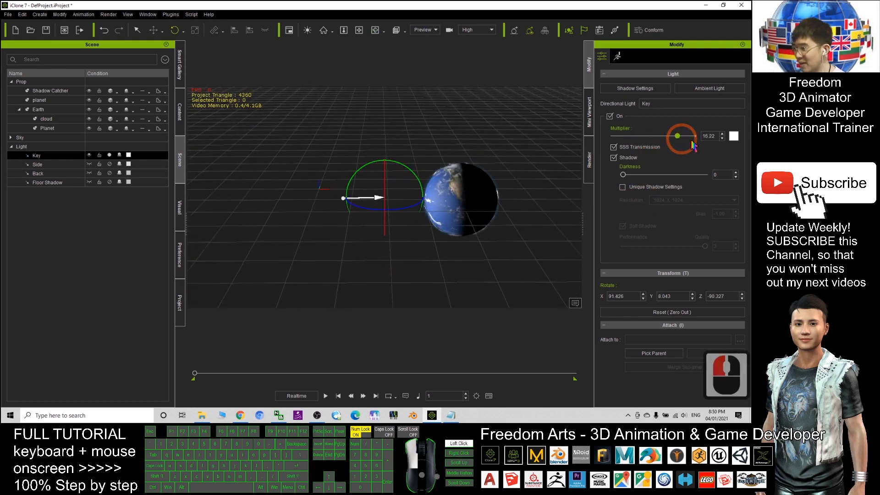
pyautogui.moveTo(682, 136); pyautogui.dragTo(672, 136)
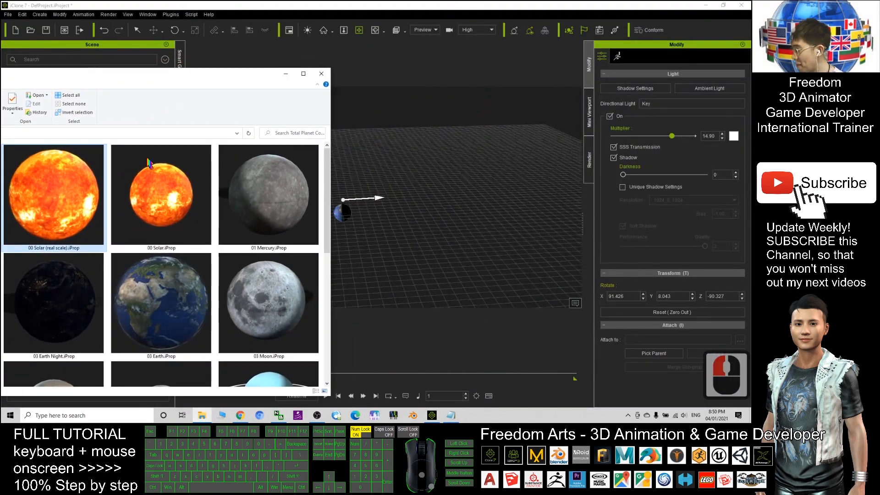
# Drop the Moon prop into the scene.
pyautogui.moveTo(268, 304); pyautogui.dragTo(359, 197)
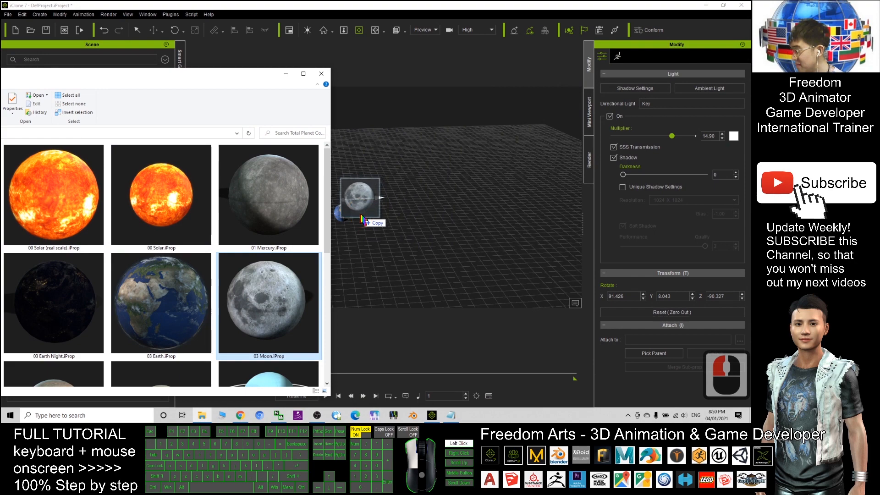
pyautogui.click(359, 197)
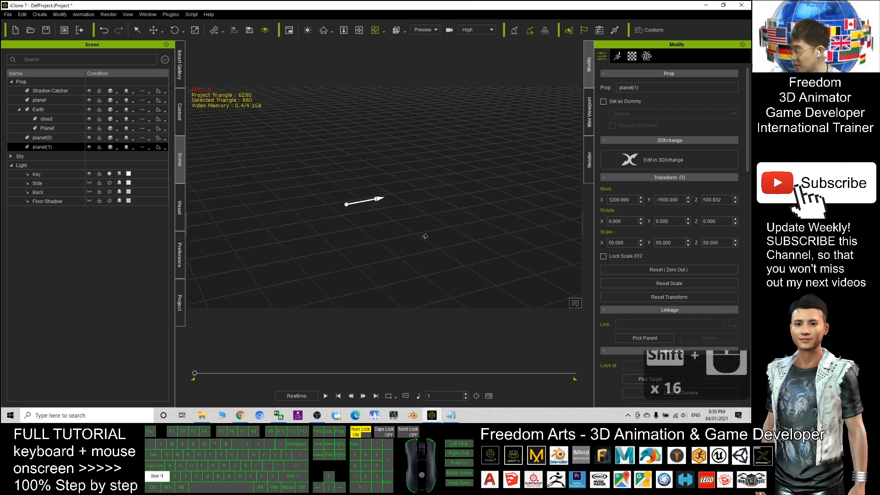
# Move the Moon above Earth and place the orange planet off to Earth's right.
pyautogui.click(41, 138)
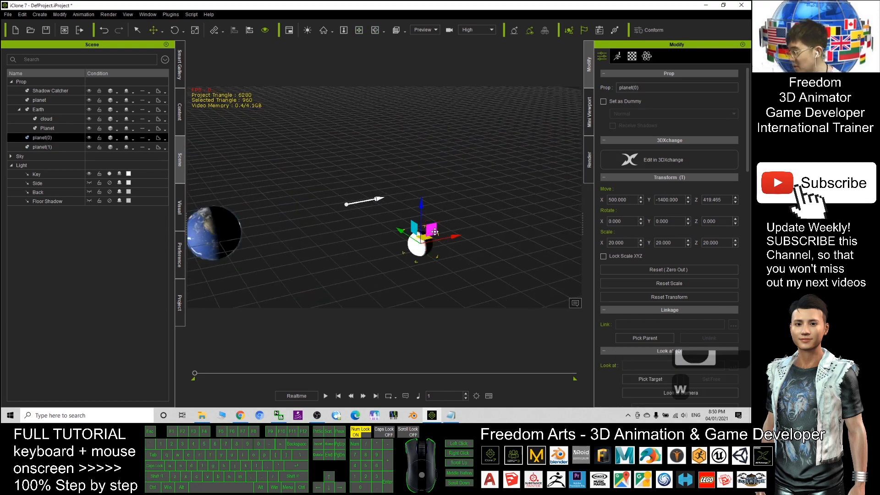
pyautogui.moveTo(423, 230); pyautogui.dragTo(211, 182)
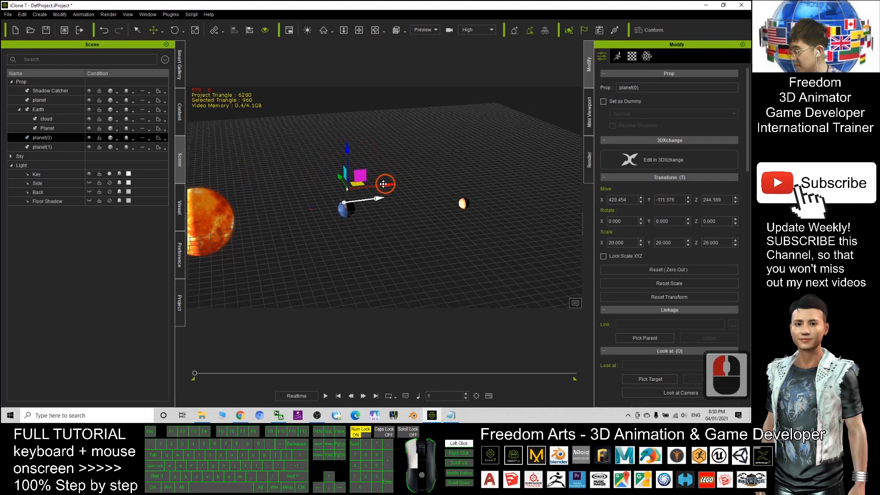
pyautogui.click(47, 147)
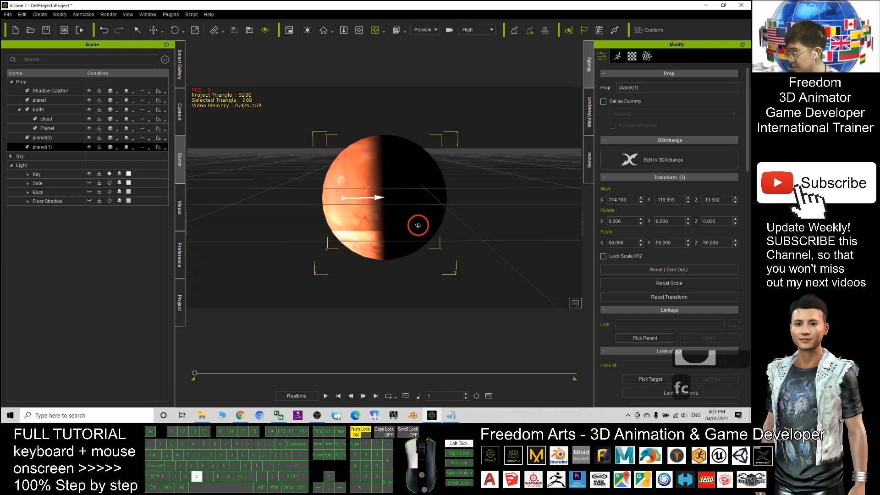
pyautogui.scroll(-3)
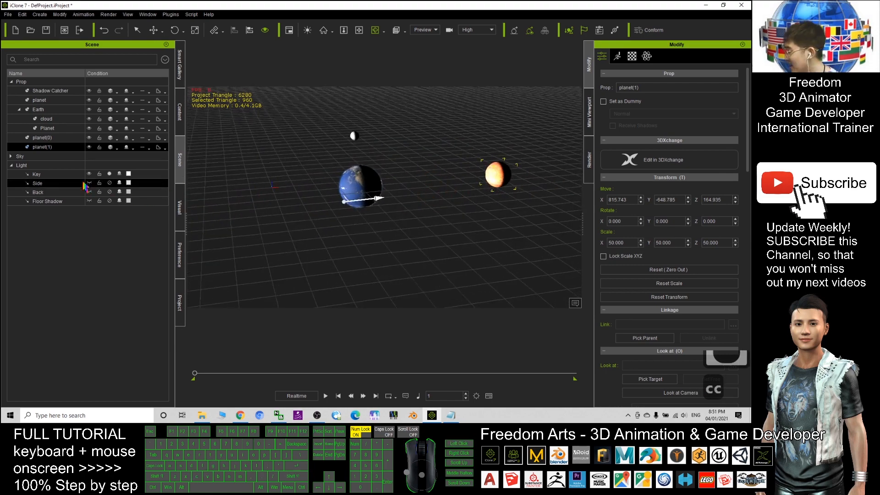
# Lower the Key light Multiplier to about 4.7 to reduce overexposure on the planets.
pyautogui.click(37, 174)
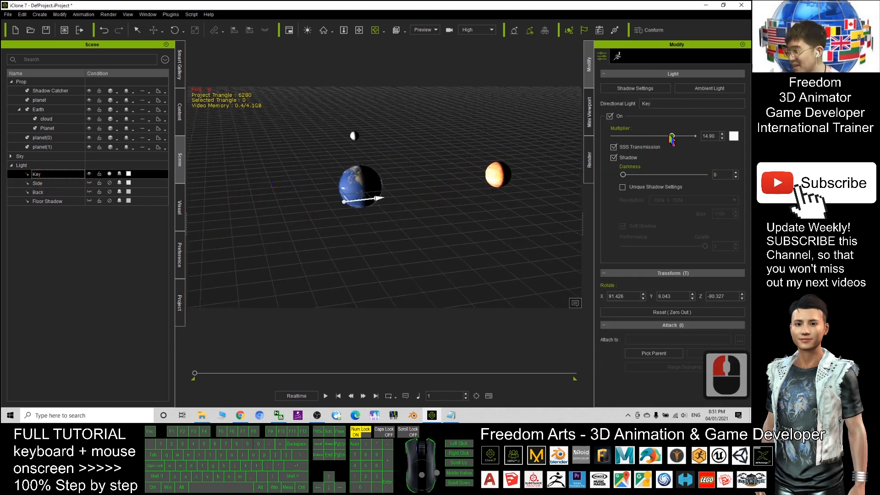
pyautogui.moveTo(674, 138); pyautogui.dragTo(636, 138)
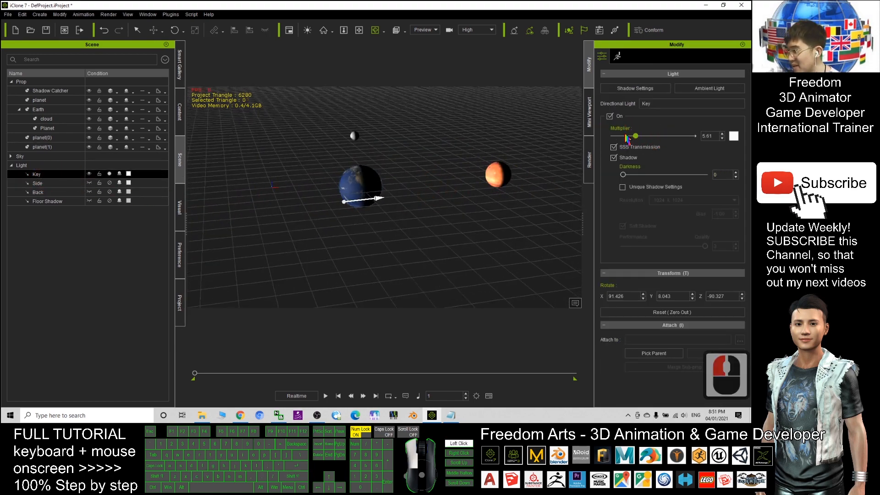
pyautogui.moveTo(636, 136); pyautogui.dragTo(643, 136)
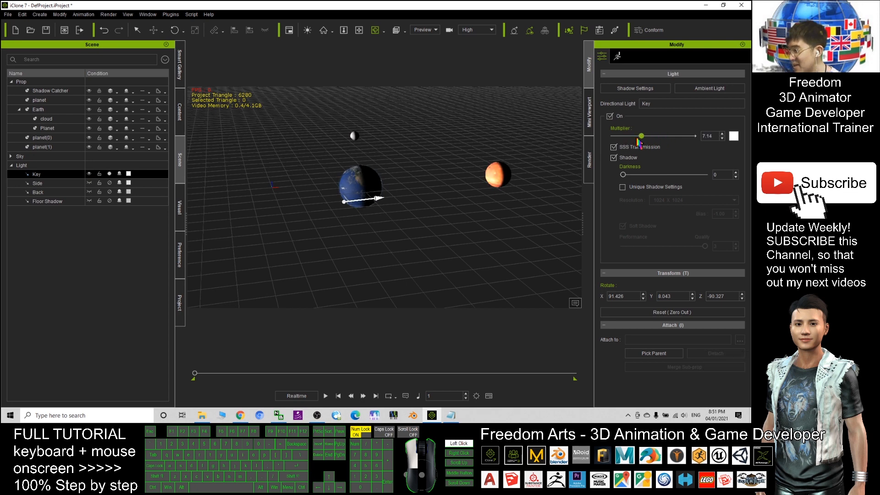
pyautogui.moveTo(645, 137); pyautogui.dragTo(659, 136)
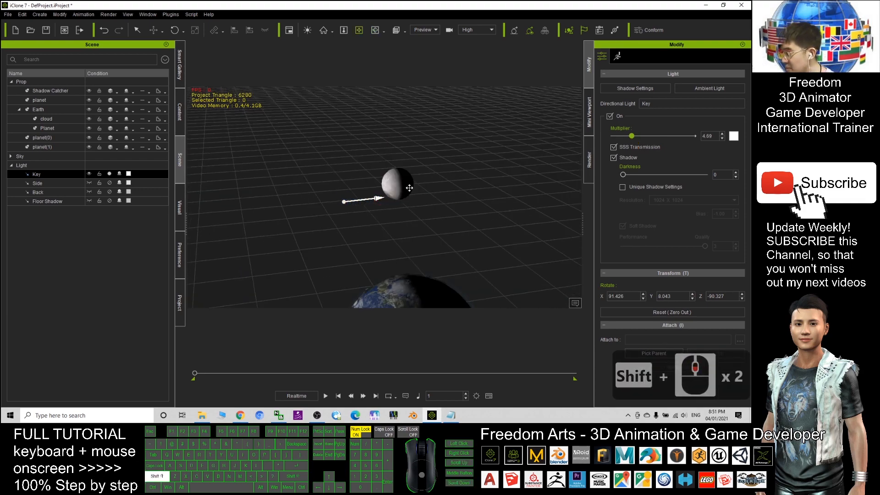
pyautogui.click(40, 137)
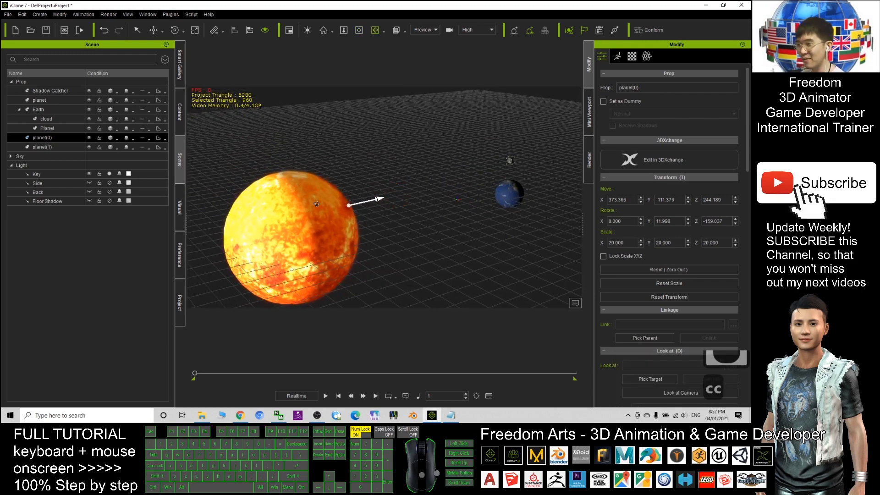
# Raise the Sun material's Self Illumination so it glows on its own.
pyautogui.click(384, 228)
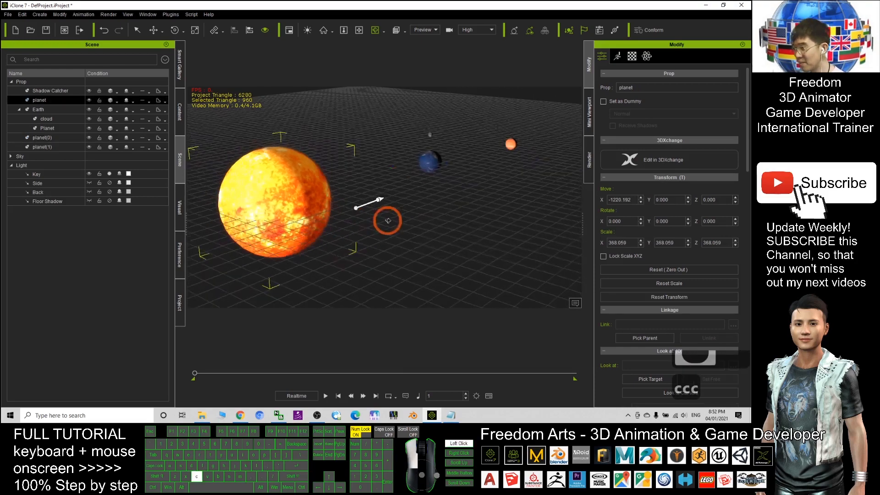
pyautogui.scroll(-3)
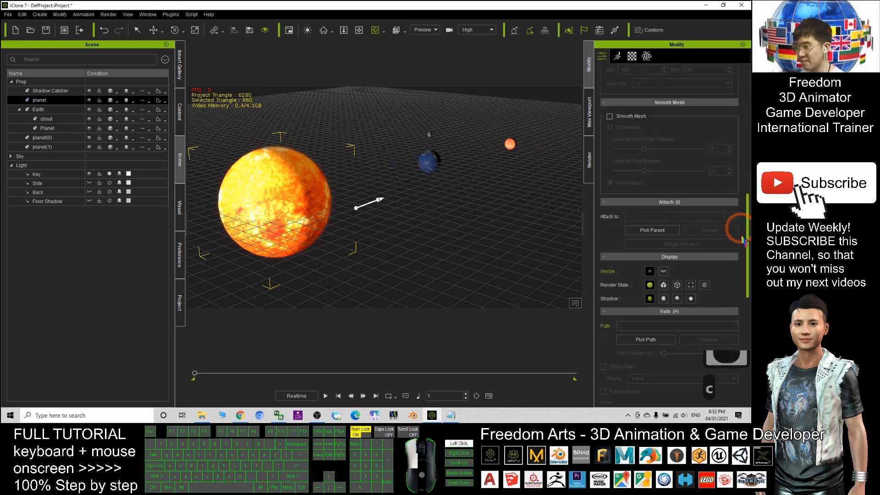
pyautogui.click(629, 56)
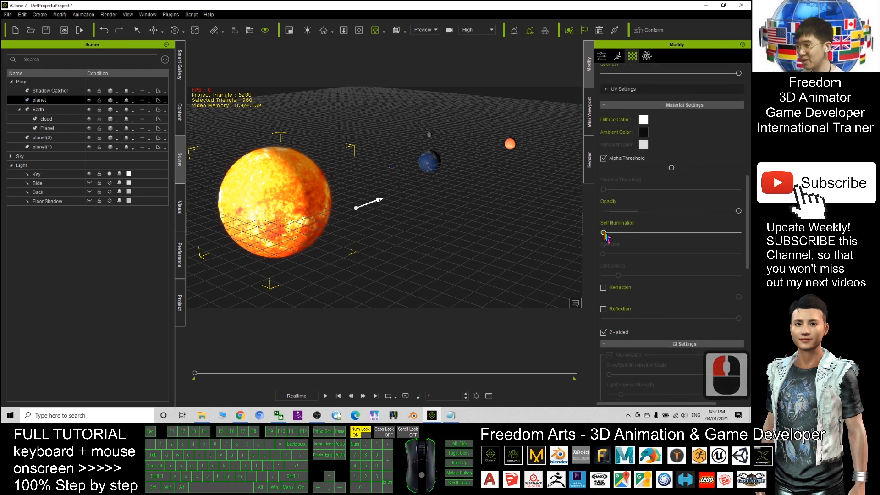
pyautogui.moveTo(603, 232); pyautogui.dragTo(738, 232)
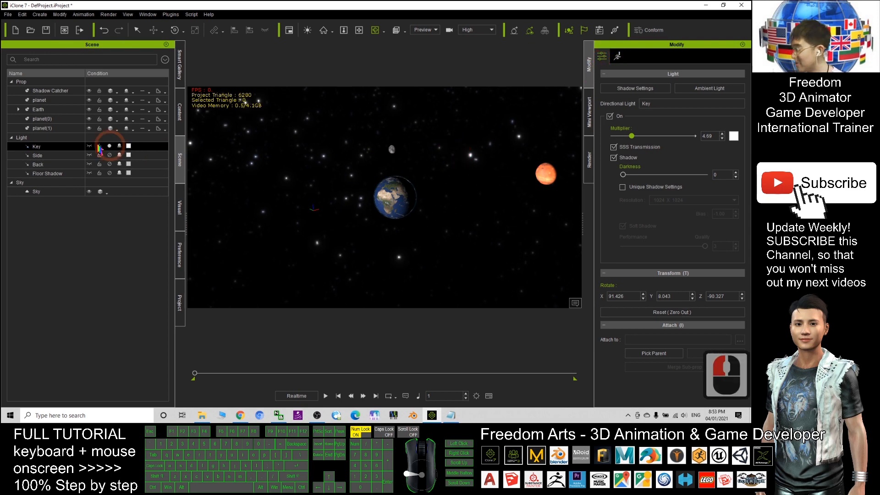
# Lower the Sky's Glow channel strength toward 0 for dimmer stars.
pyautogui.click(37, 192)
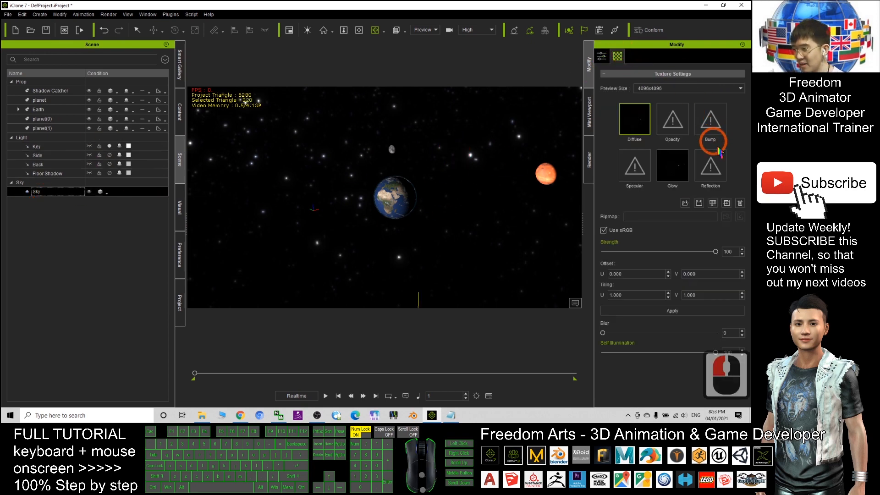
pyautogui.doubleClick(672, 166)
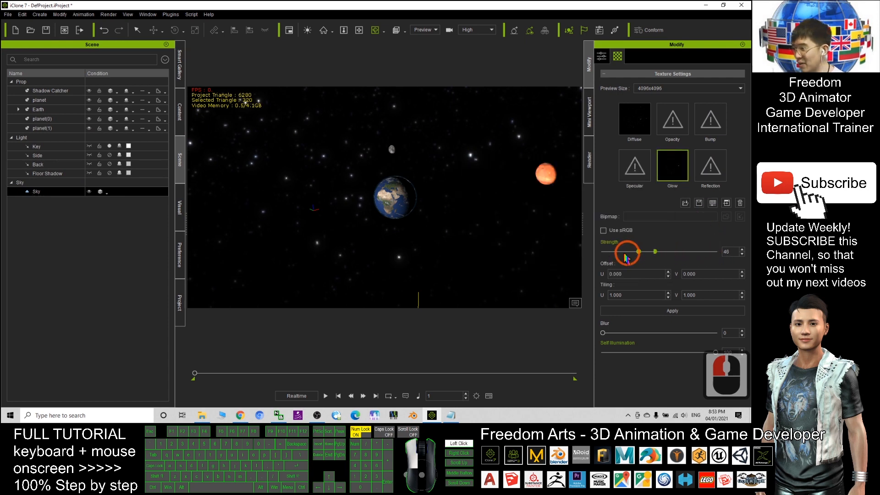
pyautogui.moveTo(654, 251); pyautogui.dragTo(603, 251)
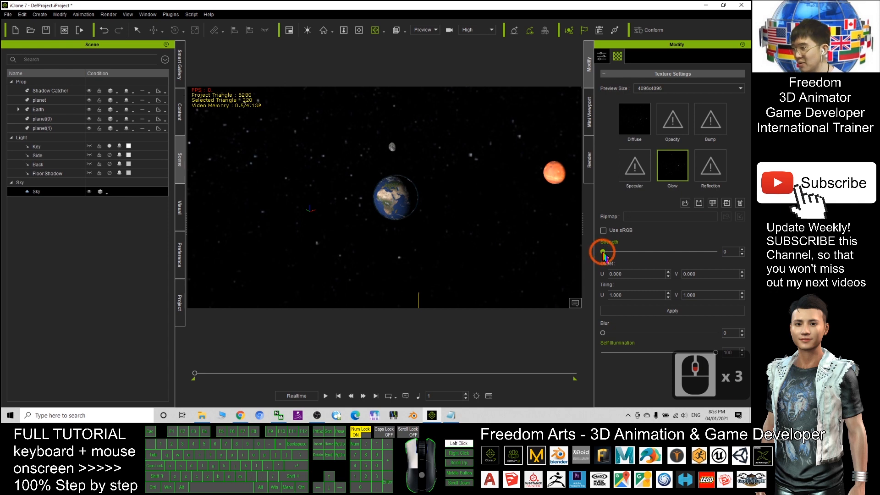
pyautogui.moveTo(602, 251); pyautogui.dragTo(716, 251)
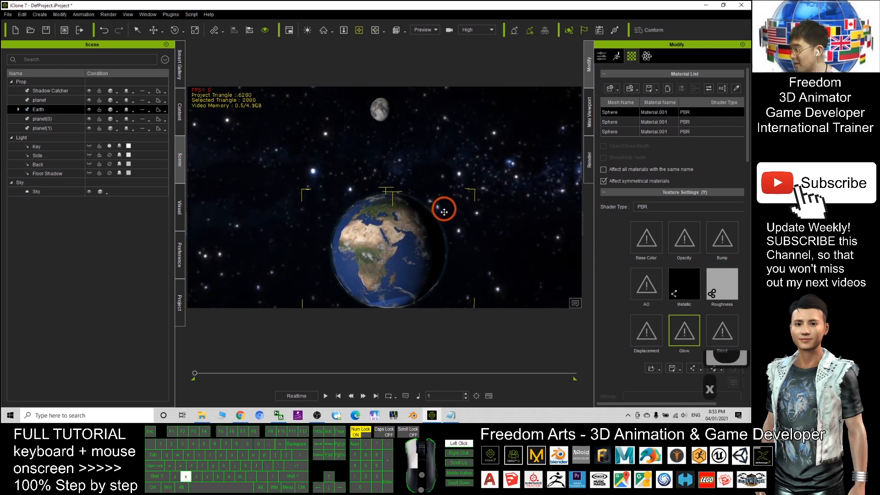
# Bring the Moon in close beside the Earth.
pyautogui.moveTo(444, 211); pyautogui.dragTo(435, 189)
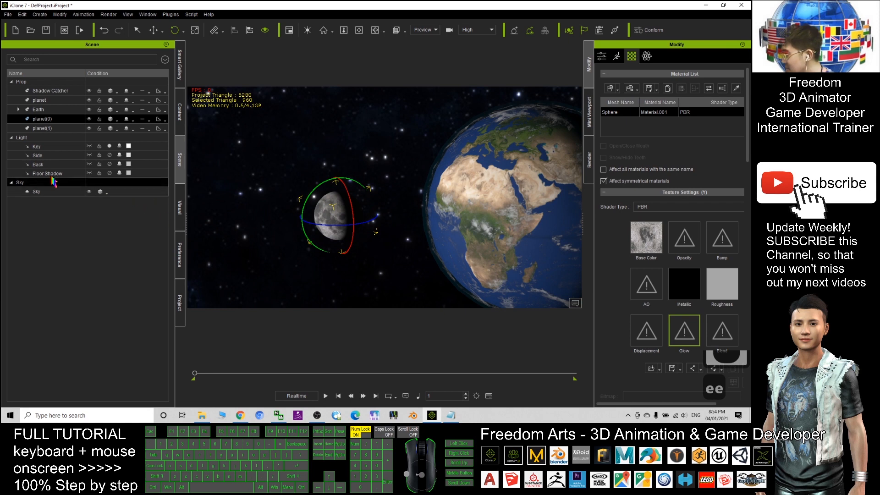
# Select the Key light and check planet(0)'s shading.
pyautogui.click(36, 147)
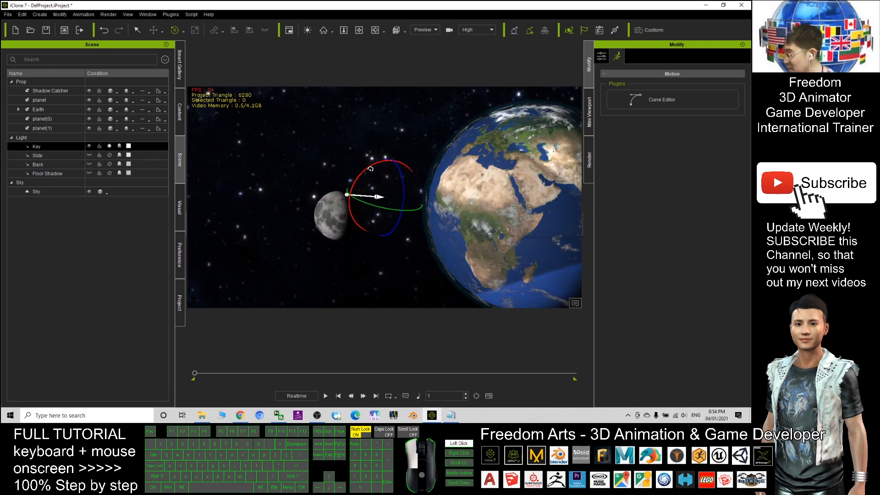
pyautogui.scroll(-3)
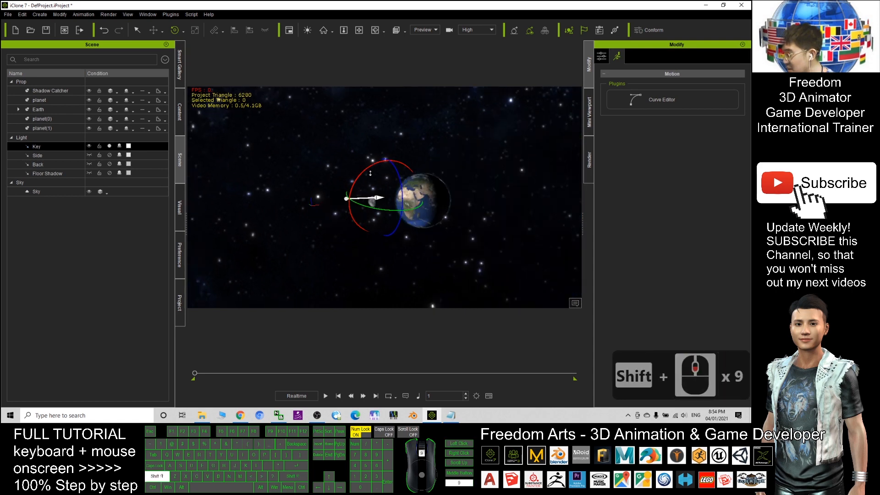
pyautogui.scroll(-3)
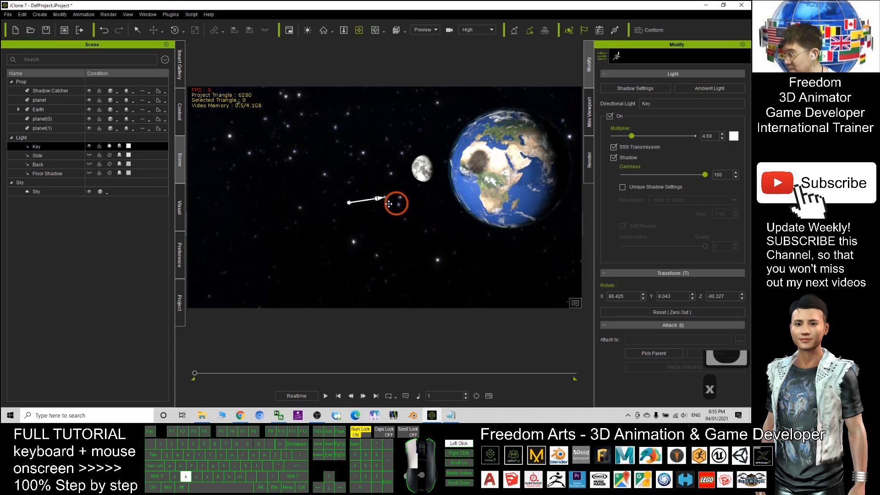
pyautogui.click(396, 203)
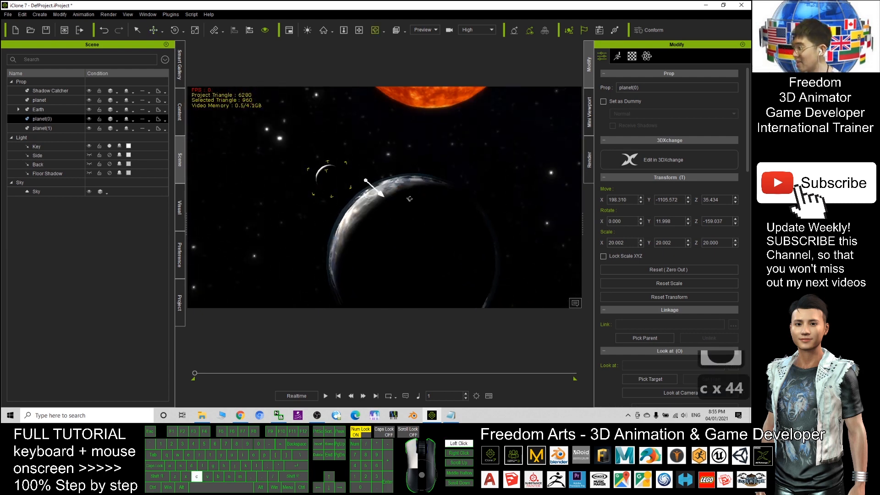
# Rotate the Key light so the planets show crescent-lit edges and shifted shadows.
pyautogui.click(37, 147)
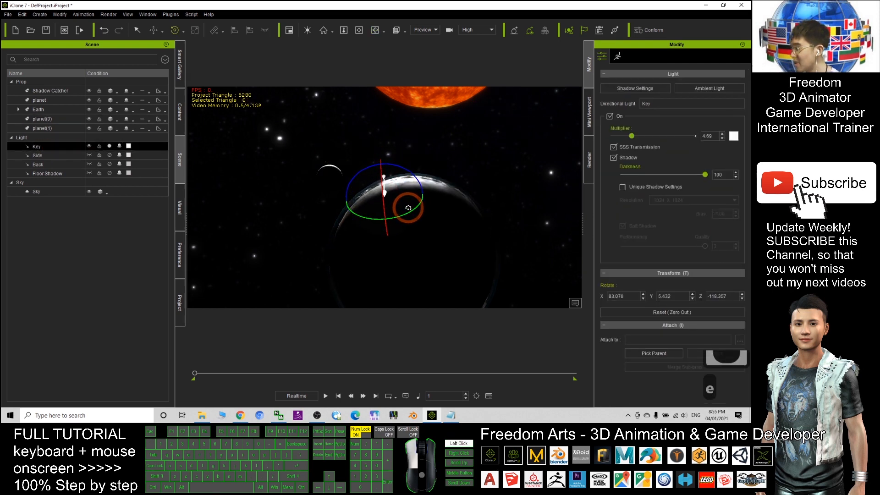
pyautogui.moveTo(409, 208); pyautogui.dragTo(416, 208)
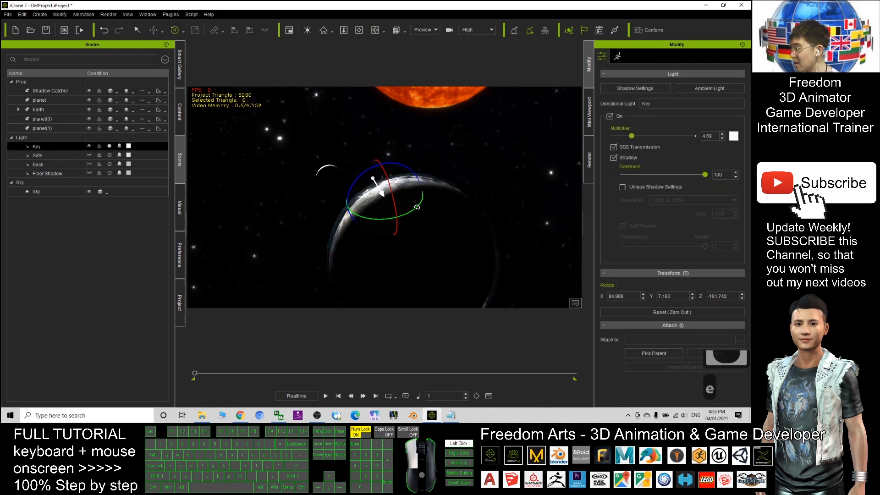
pyautogui.moveTo(382, 193); pyautogui.dragTo(446, 179)
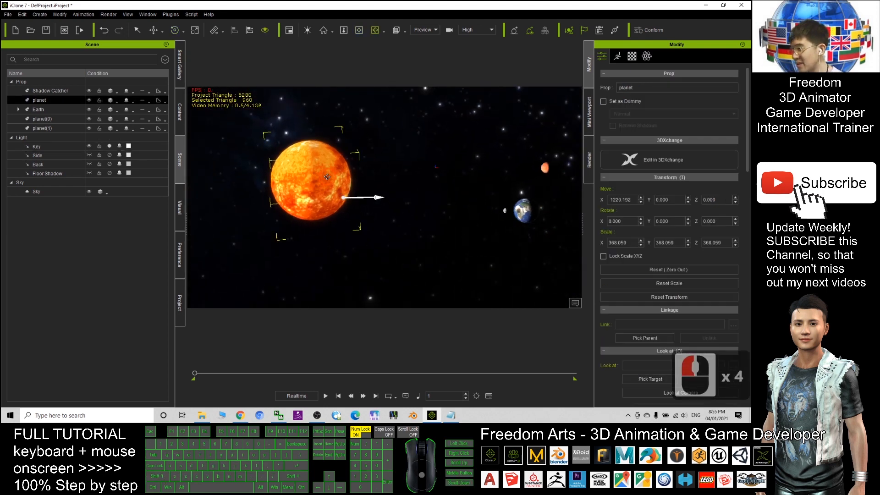
# Test the Key light's Shadow Darkness at 0 and restore it to 100, then view the Sun's material.
pyautogui.click(37, 147)
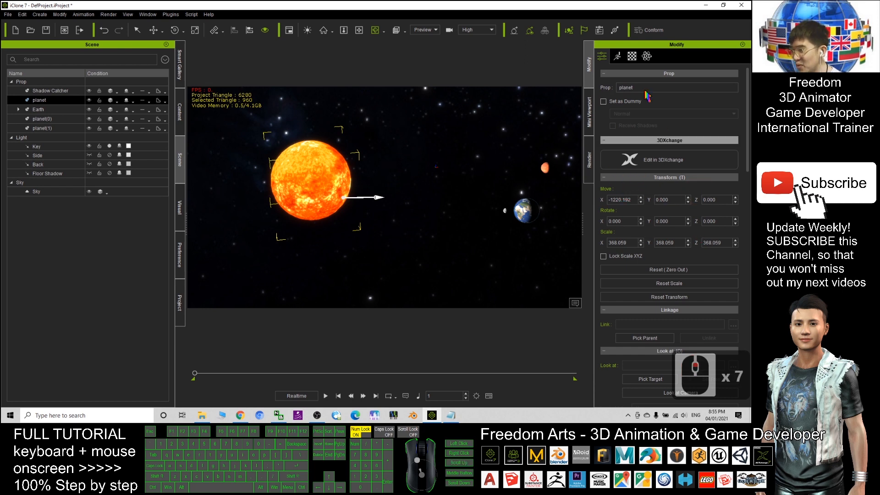
pyautogui.click(632, 56)
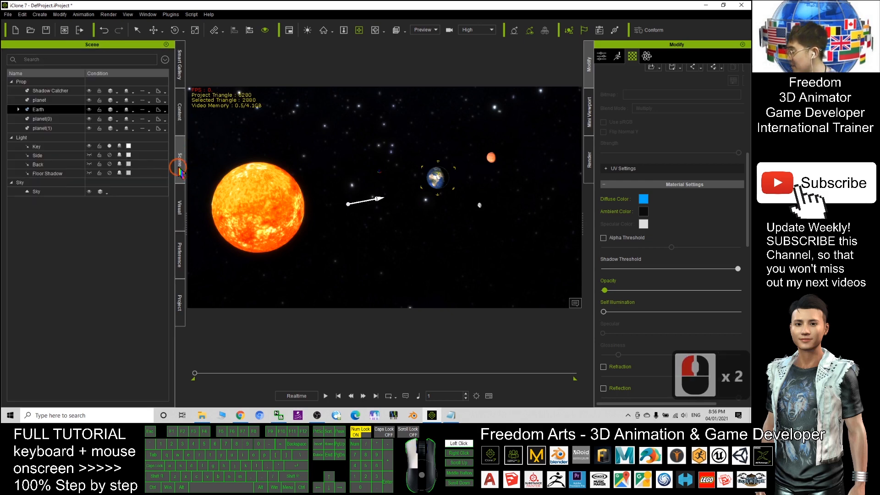
pyautogui.click(37, 146)
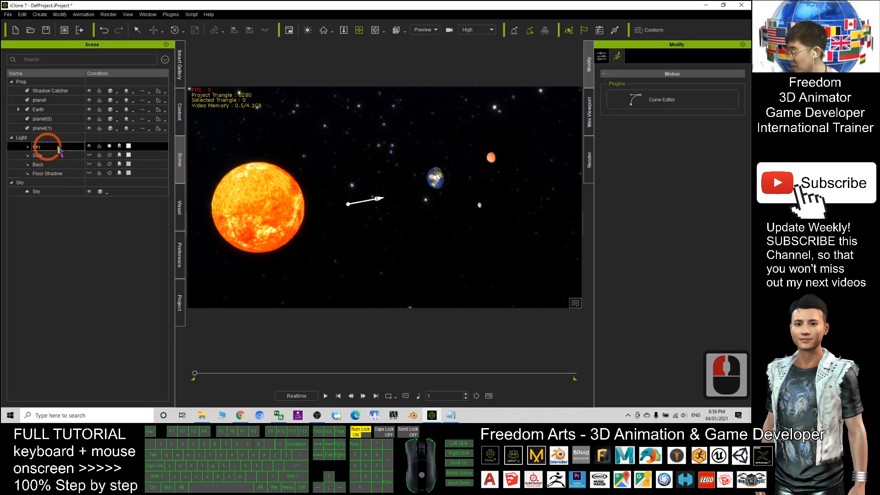
pyautogui.click(36, 147)
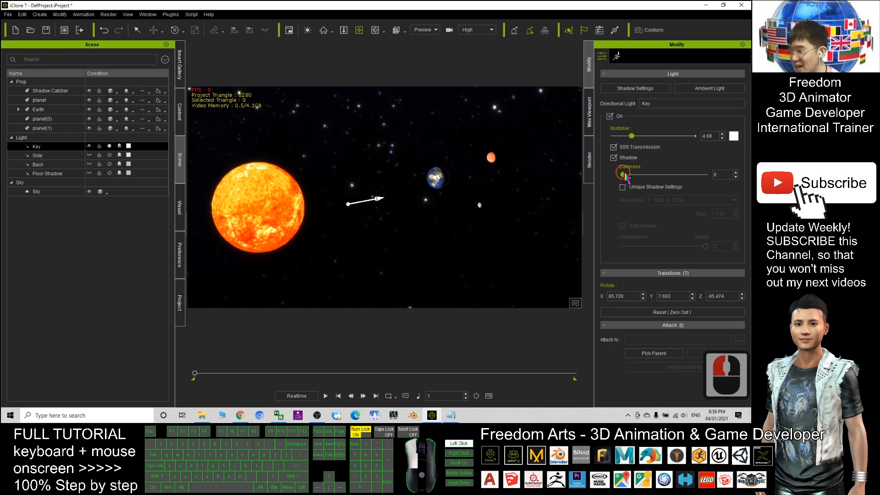
pyautogui.moveTo(624, 174); pyautogui.dragTo(711, 174)
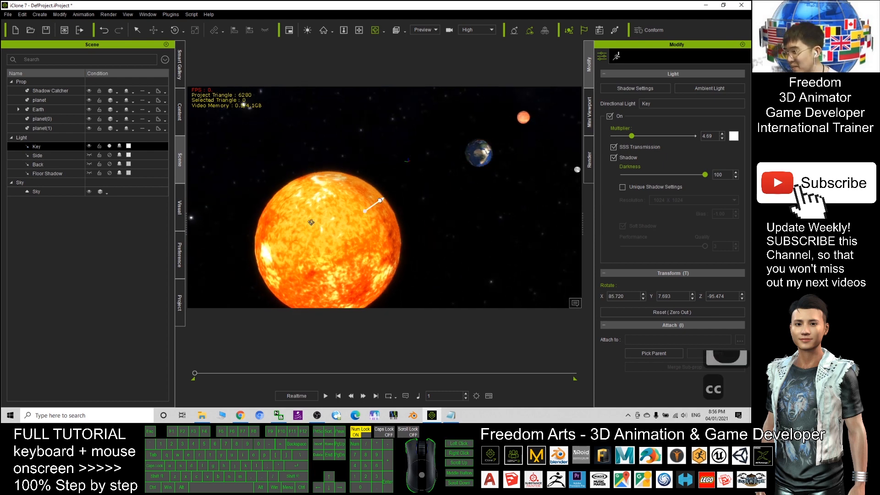
pyautogui.moveTo(247, 276)
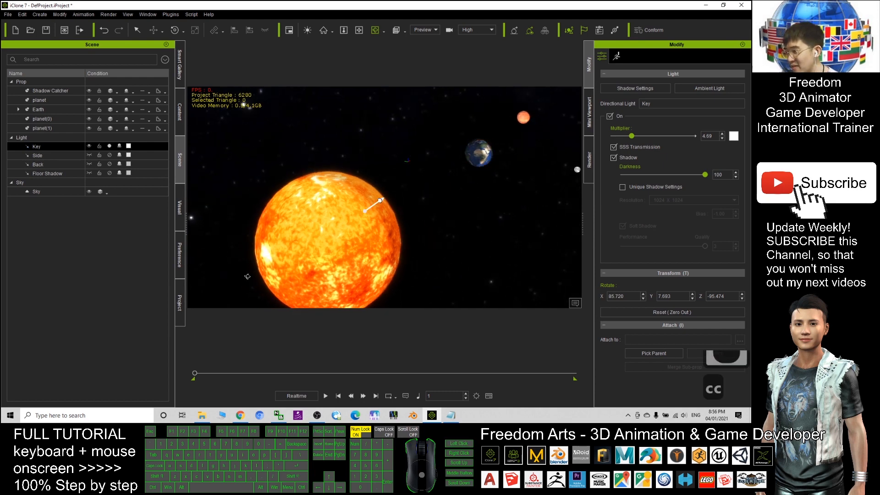
pyautogui.moveTo(464, 155)
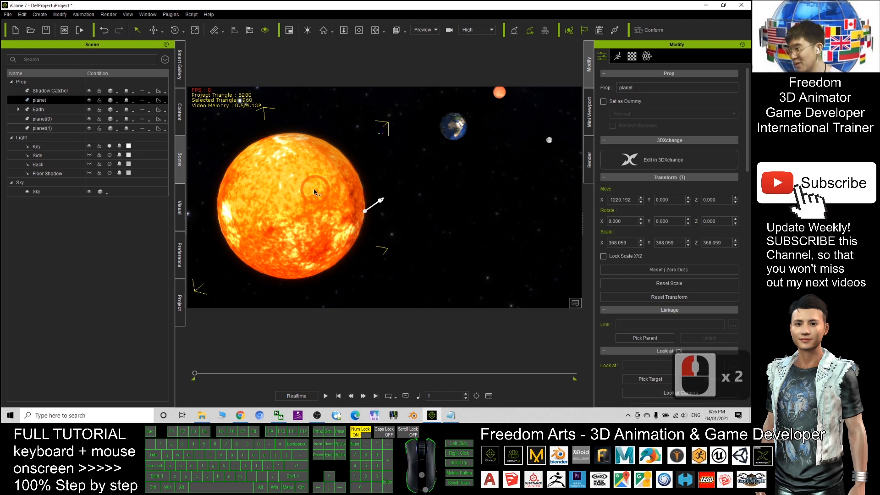
pyautogui.click(631, 56)
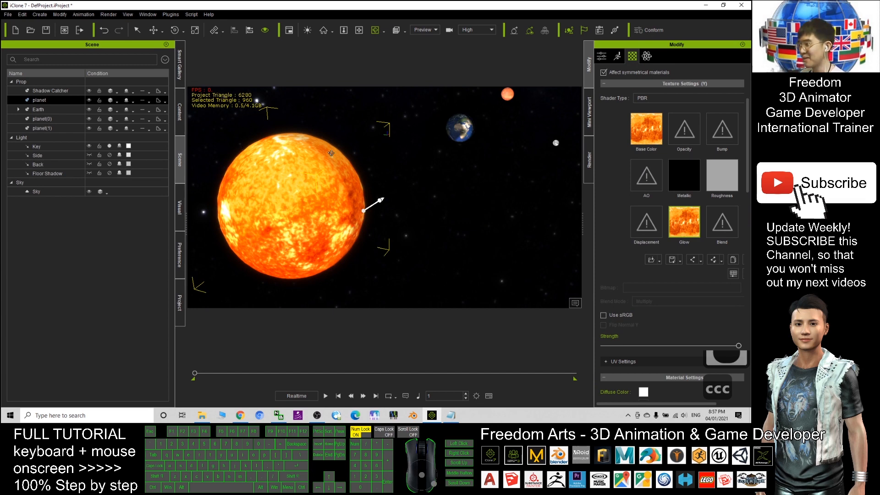
pyautogui.moveTo(357, 166)
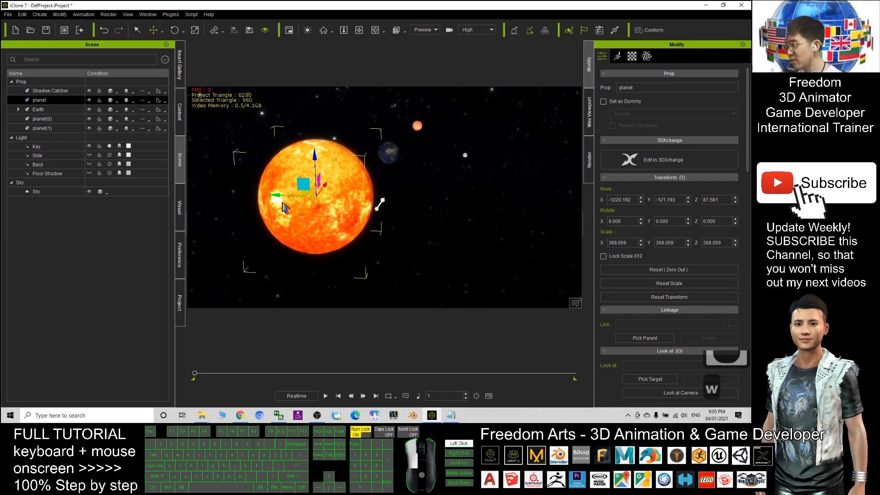
# Drag the Sun prop higher to about Move Z 87 and show its material settings.
pyautogui.moveTo(286, 209); pyautogui.dragTo(342, 204)
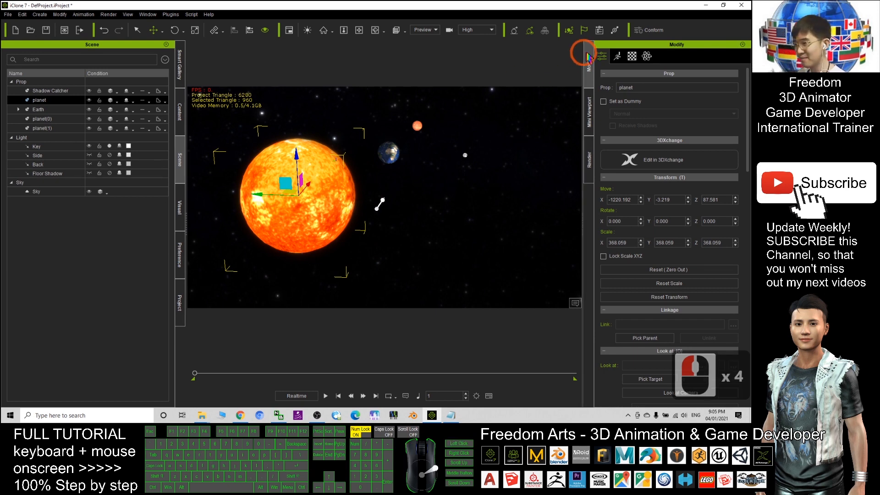
pyautogui.click(602, 56)
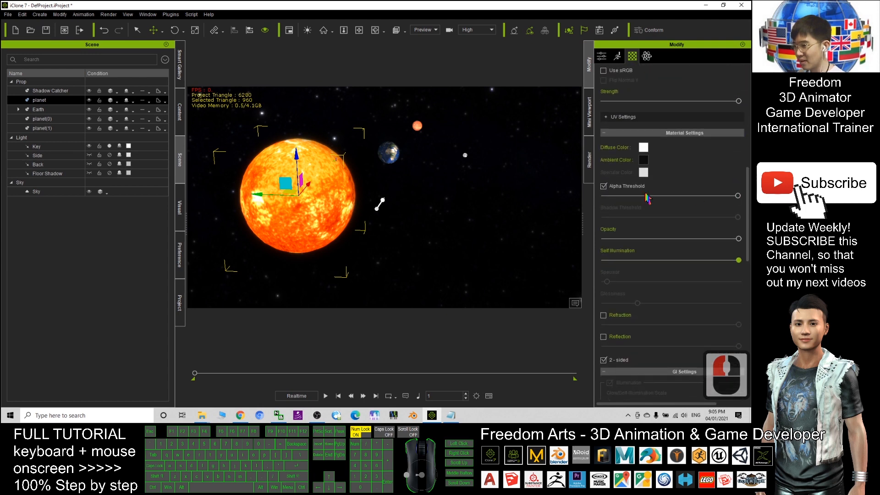
# Turn off the Sun's Alpha Threshold, keep Opacity at 100 and set Shadow Threshold to 99.
pyautogui.click(603, 186)
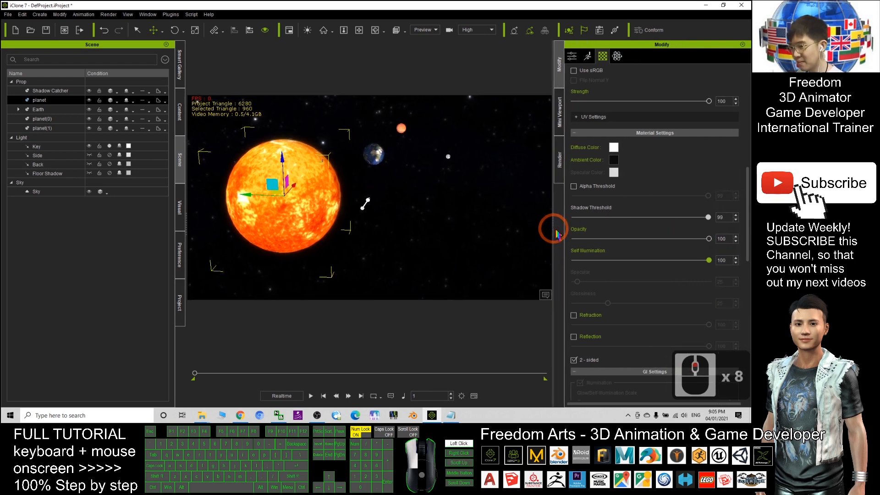
pyautogui.moveTo(709, 239); pyautogui.dragTo(689, 238)
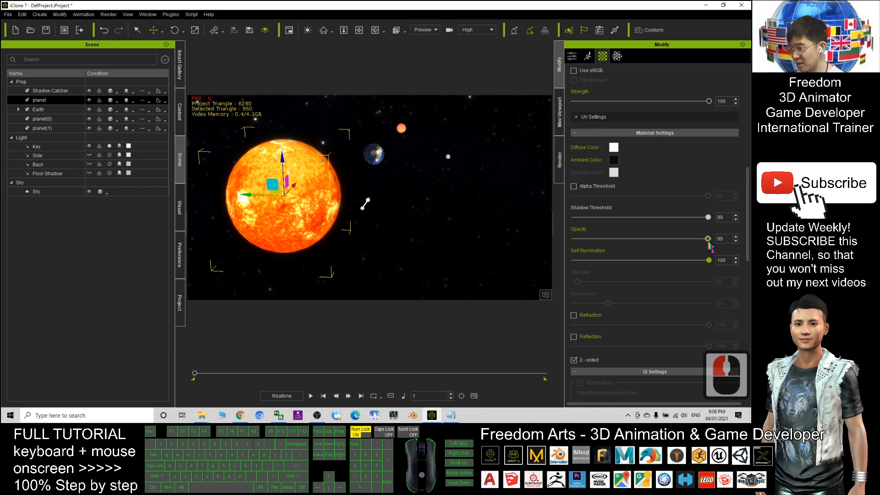
pyautogui.moveTo(707, 238); pyautogui.dragTo(687, 242)
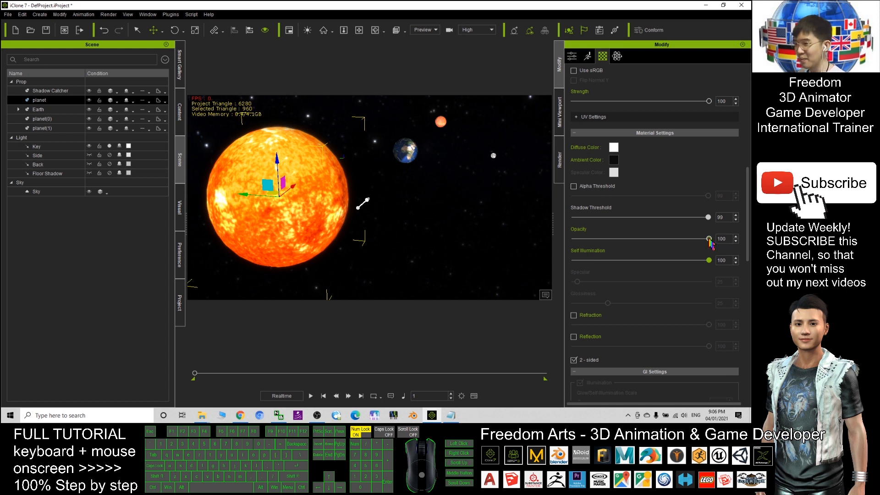
pyautogui.click(733, 241)
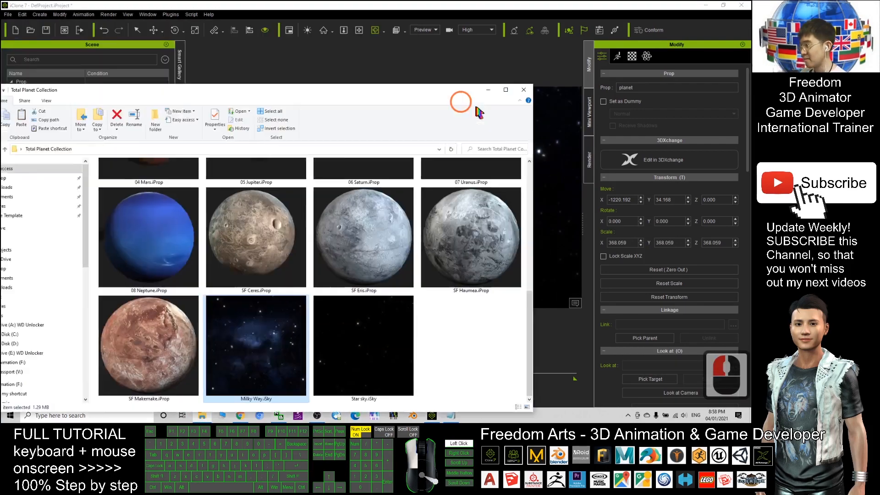
# Enlarge the Total Planet Collection folder and bring up the Solar System Scope textures page.
pyautogui.click(504, 90)
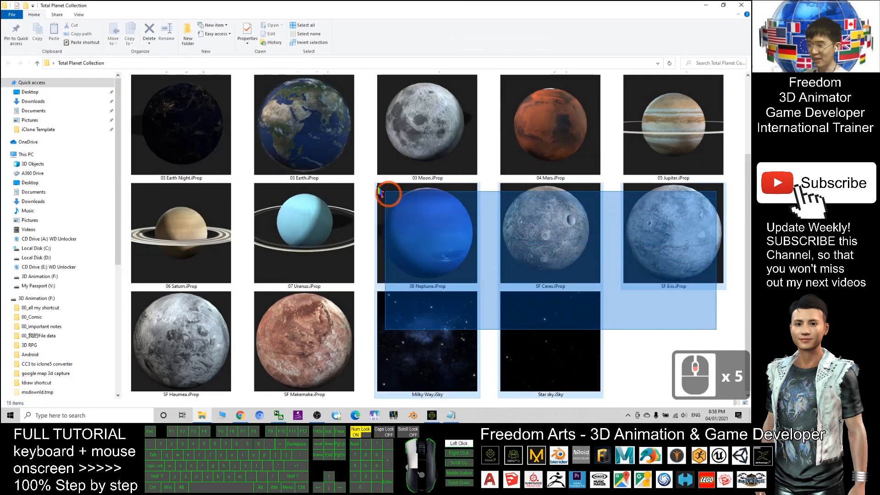
pyautogui.click(239, 415)
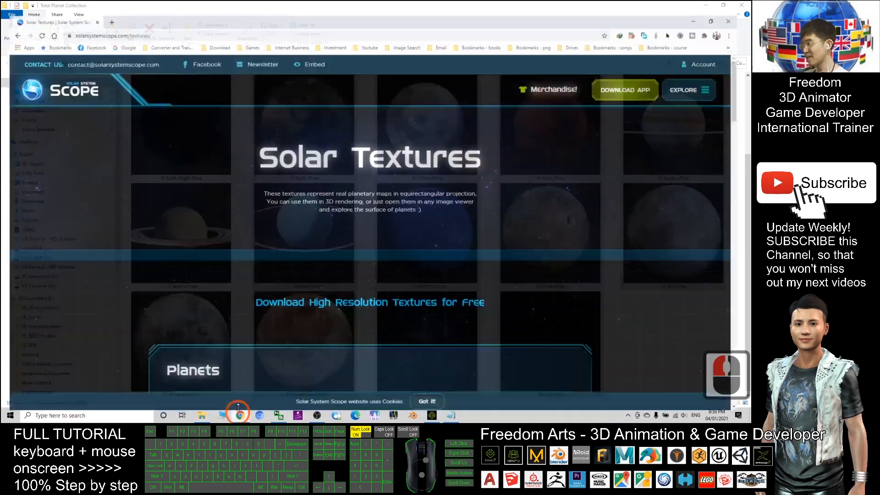
# Scroll the Solar Textures page down past the Planets and Fictional sections.
pyautogui.scroll(-3)
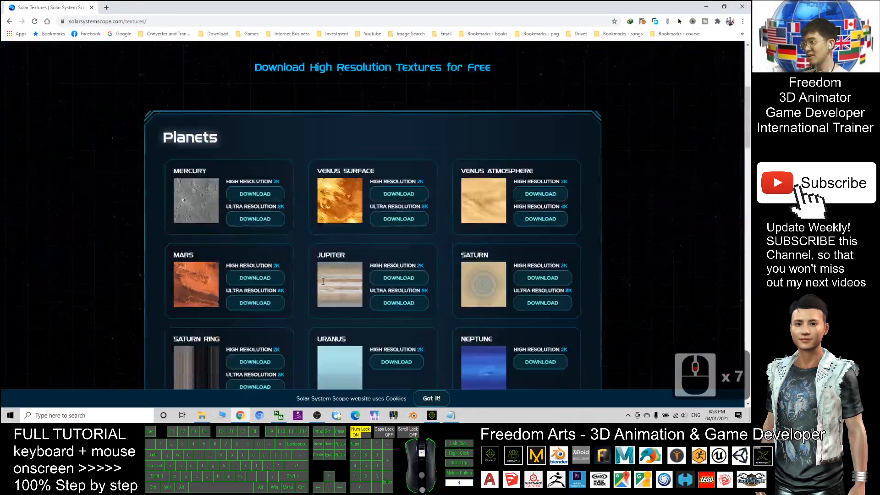
pyautogui.scroll(-3)
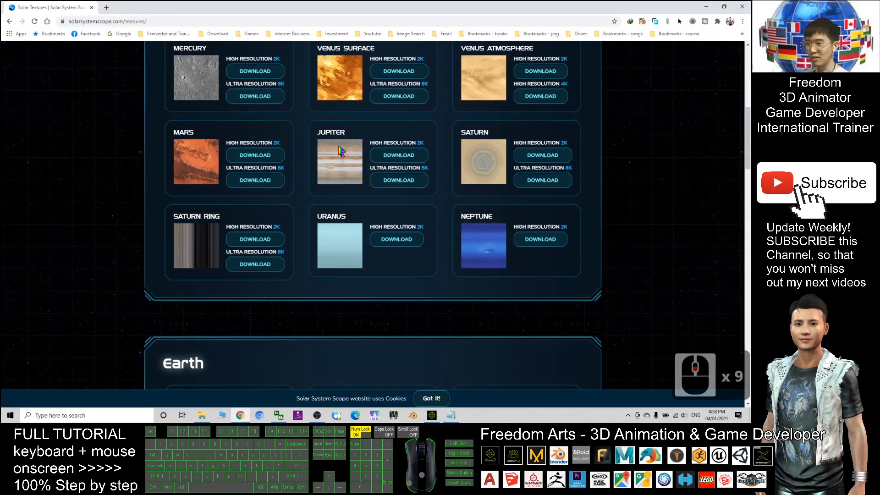
pyautogui.scroll(-3)
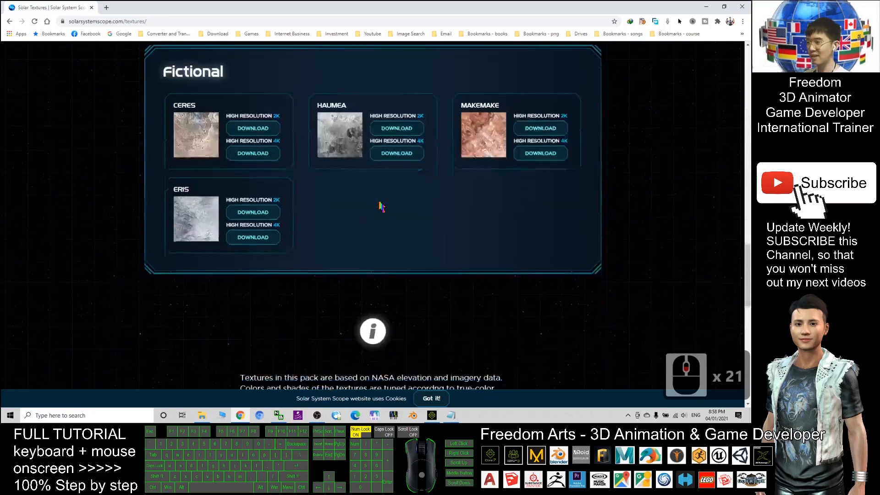
pyautogui.scroll(-3)
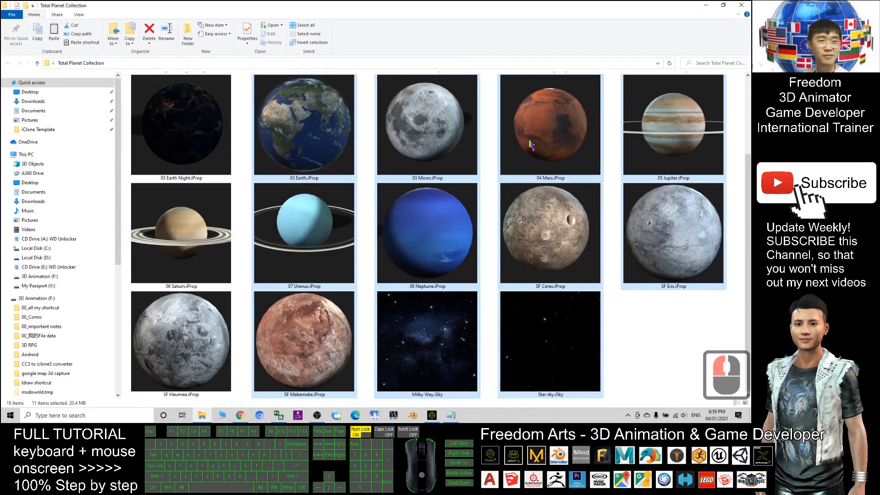
pyautogui.moveTo(546, 147)
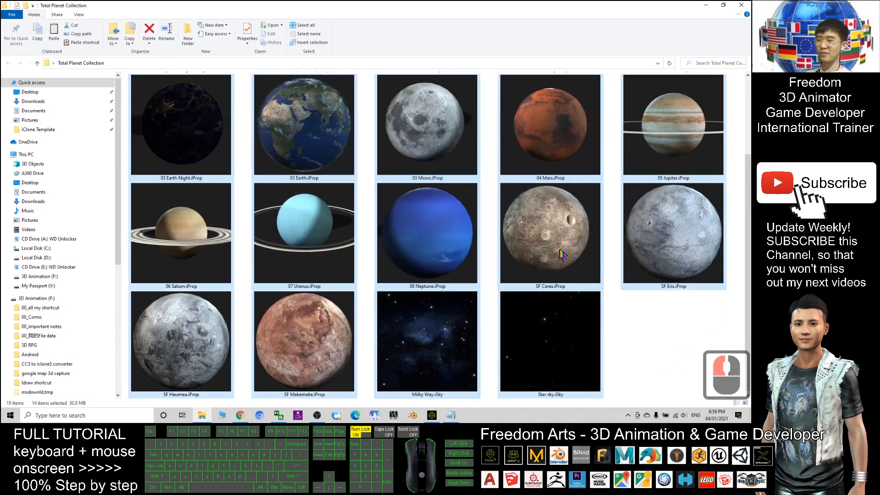
pyautogui.moveTo(191, 129); pyautogui.dragTo(683, 356)
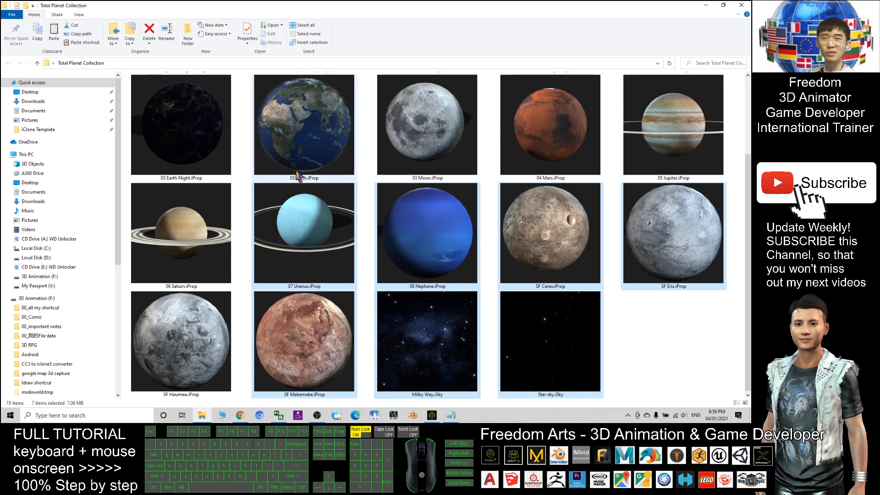
pyautogui.moveTo(299, 177)
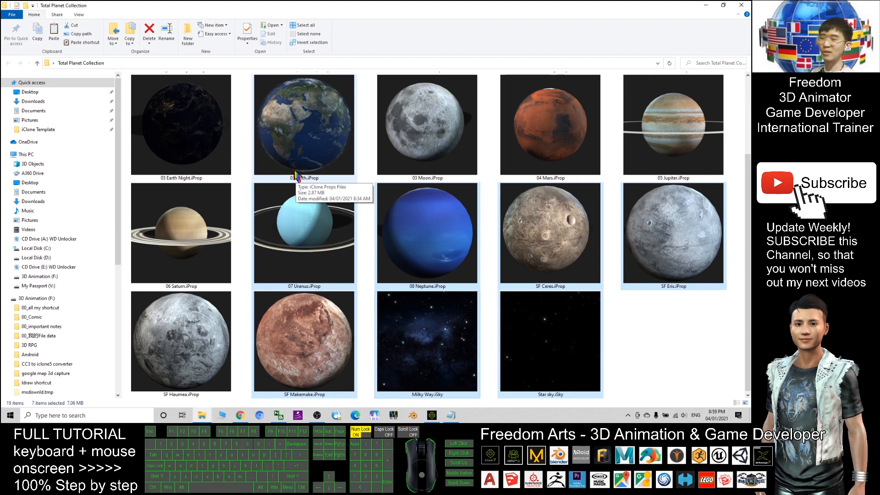